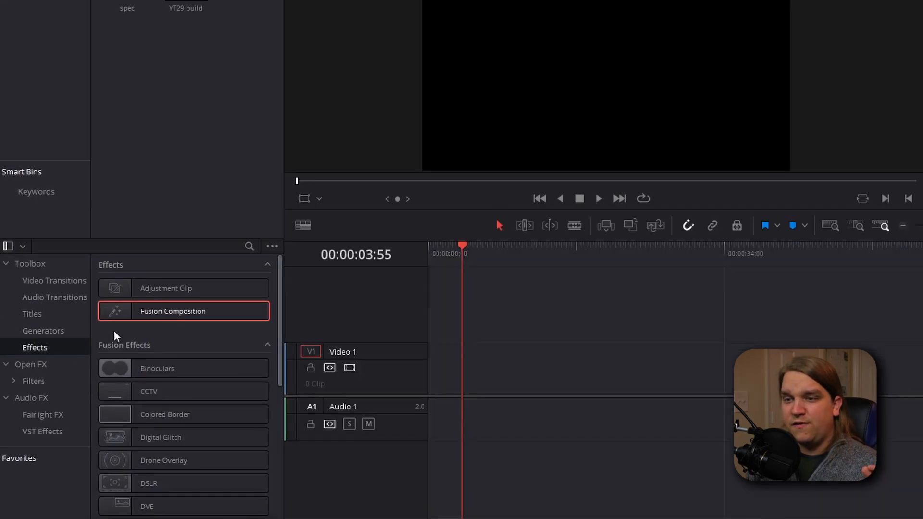
# - Drag a Fusion Composition effect onto the V1 track of the timeline
pyautogui.moveTo(173, 311); pyautogui.dragTo(454, 365)
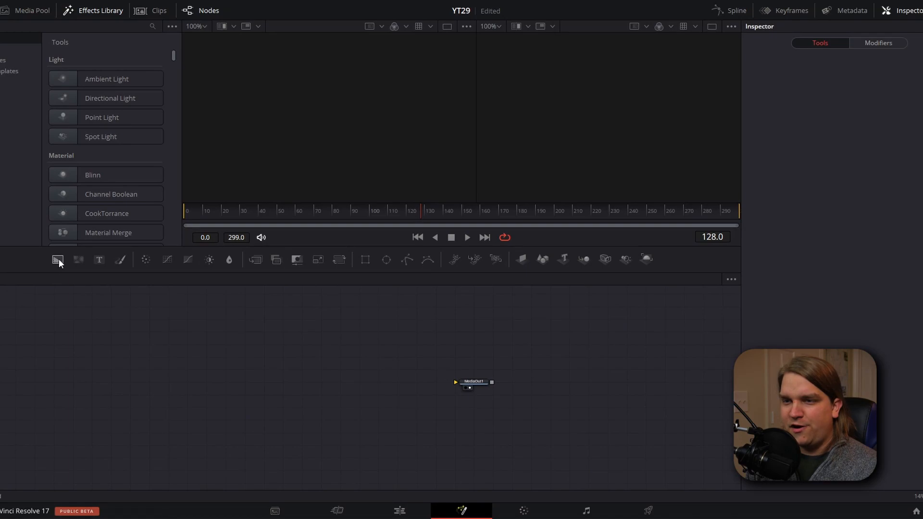
# - Add a Background node with a Rectangle outline mask, view it, and select the mask
pyautogui.click(57, 260)
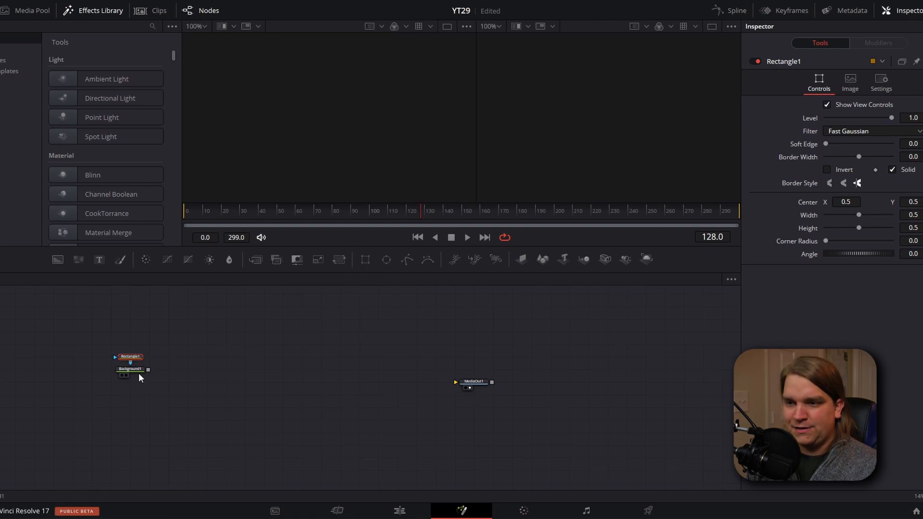
pyautogui.click(130, 369)
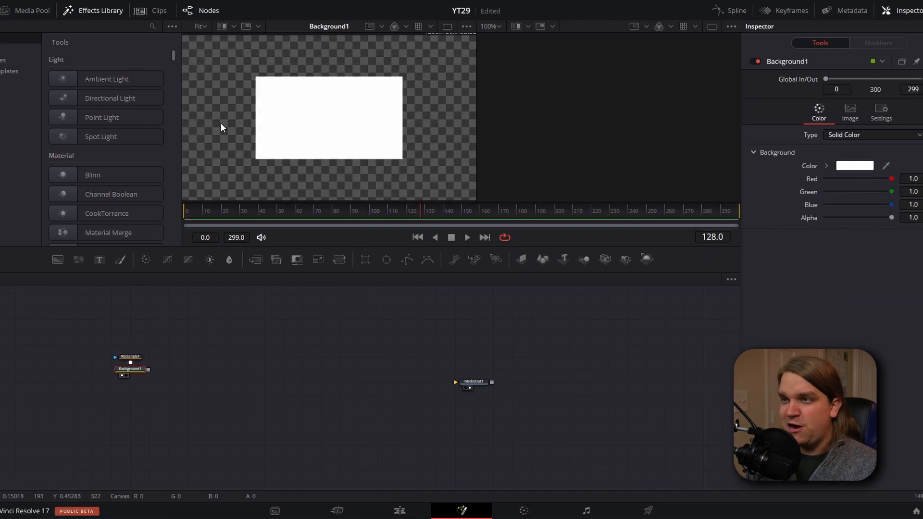
pyautogui.click(130, 357)
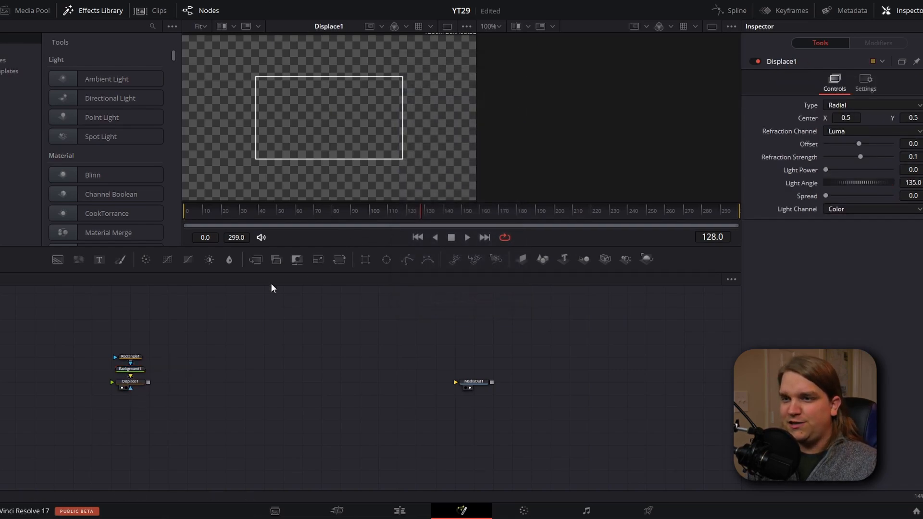
pyautogui.moveTo(78, 259)
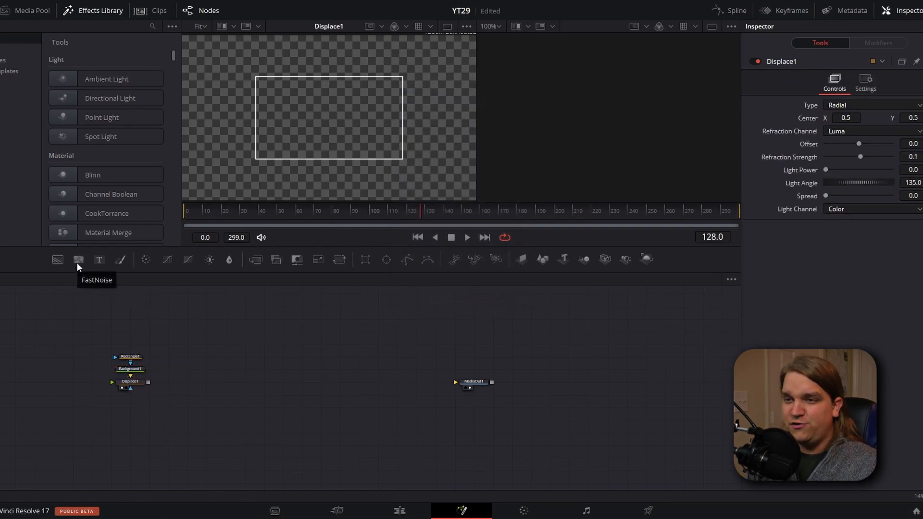
# - Add a FastNoise node feeding Displace1 and raise its contrast
pyautogui.click(78, 260)
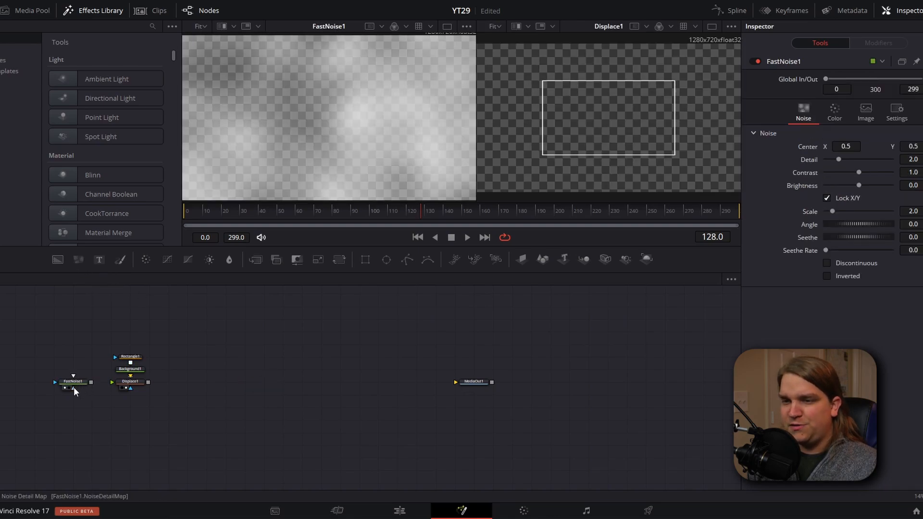
pyautogui.moveTo(304, 78)
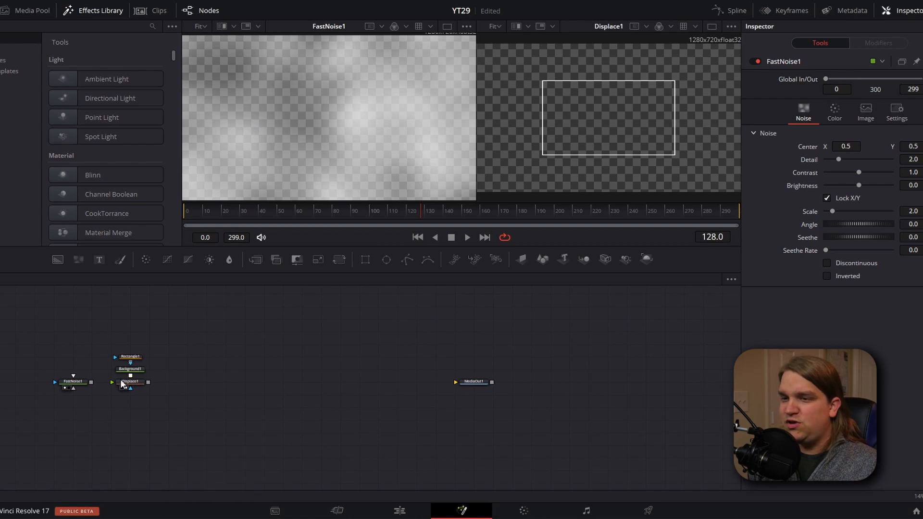
pyautogui.moveTo(84, 382); pyautogui.dragTo(112, 382)
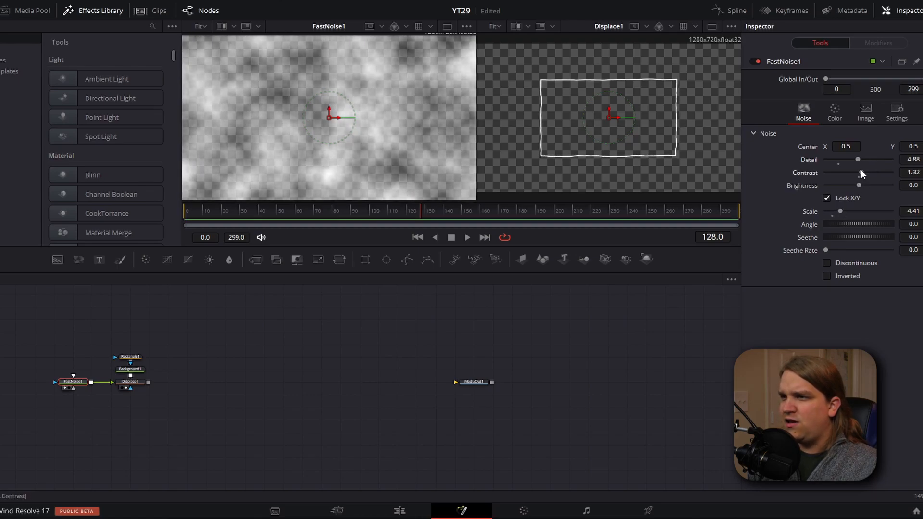
pyautogui.moveTo(862, 172); pyautogui.dragTo(868, 173)
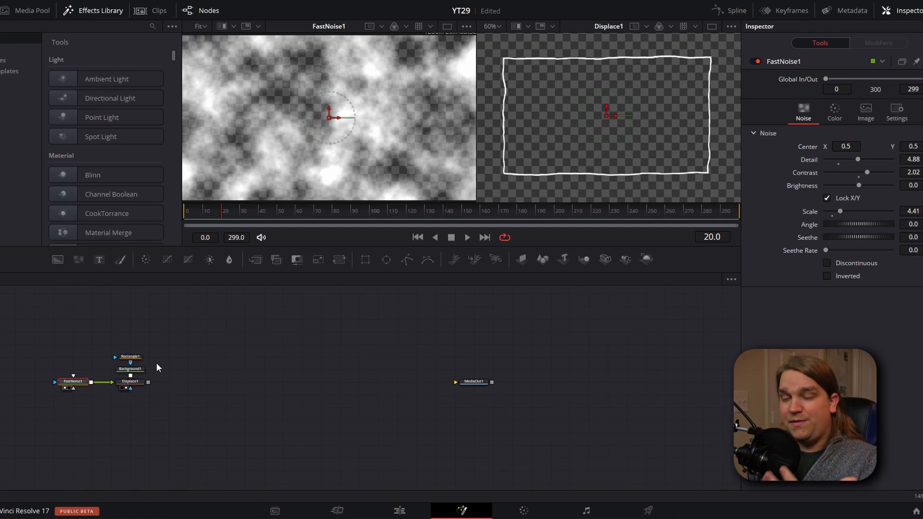
pyautogui.moveTo(420, 177)
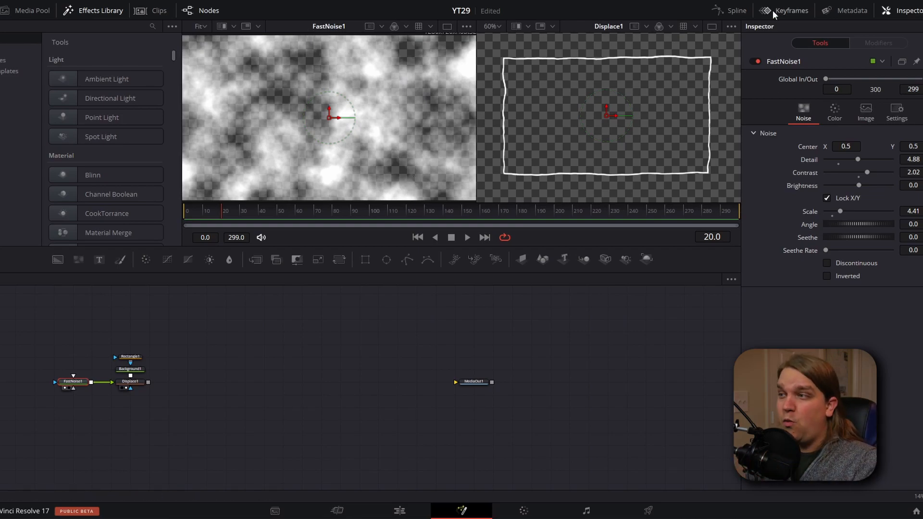
pyautogui.moveTo(553, 236)
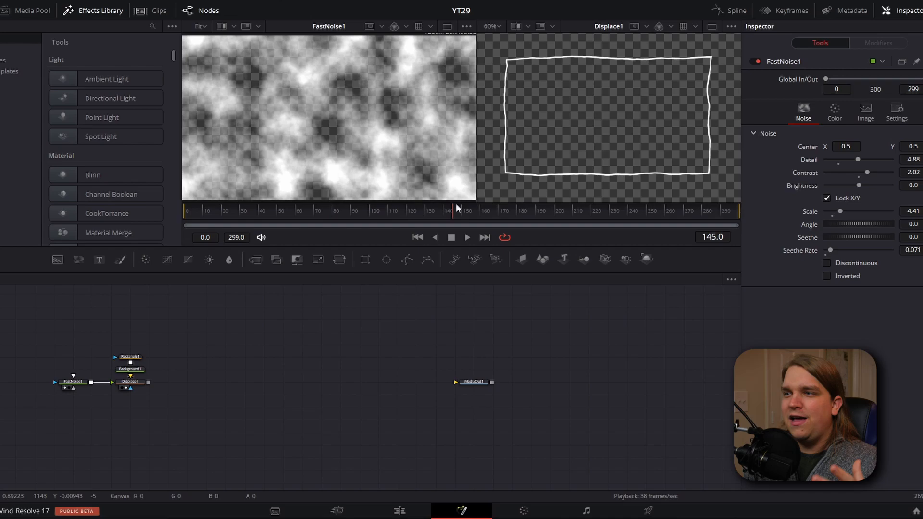
# - Set FastNoise1 Contrast to 0.67 and Seethe Rate 0.071, and Rectangle1 Border Width 0.002
pyautogui.moveTo(456, 210); pyautogui.dragTo(532, 210)
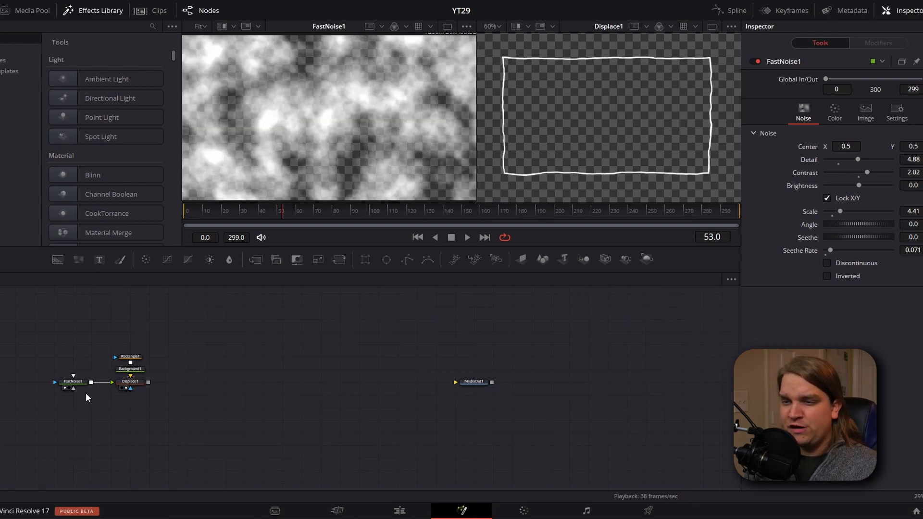
pyautogui.click(72, 381)
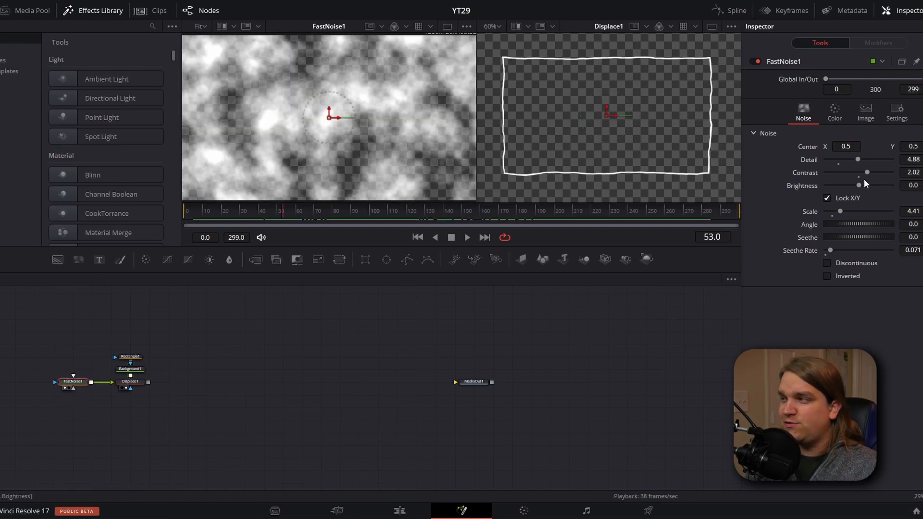
pyautogui.moveTo(867, 172); pyautogui.dragTo(848, 172)
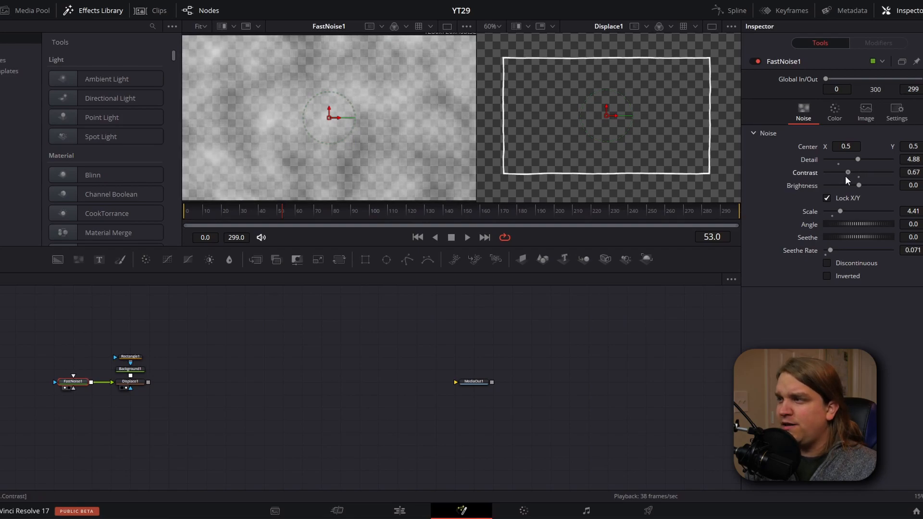
pyautogui.click(130, 357)
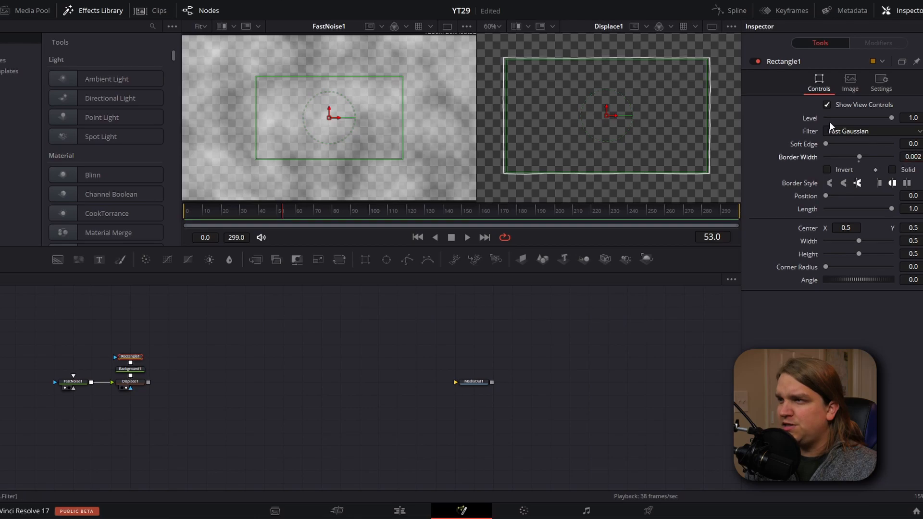
pyautogui.click(73, 382)
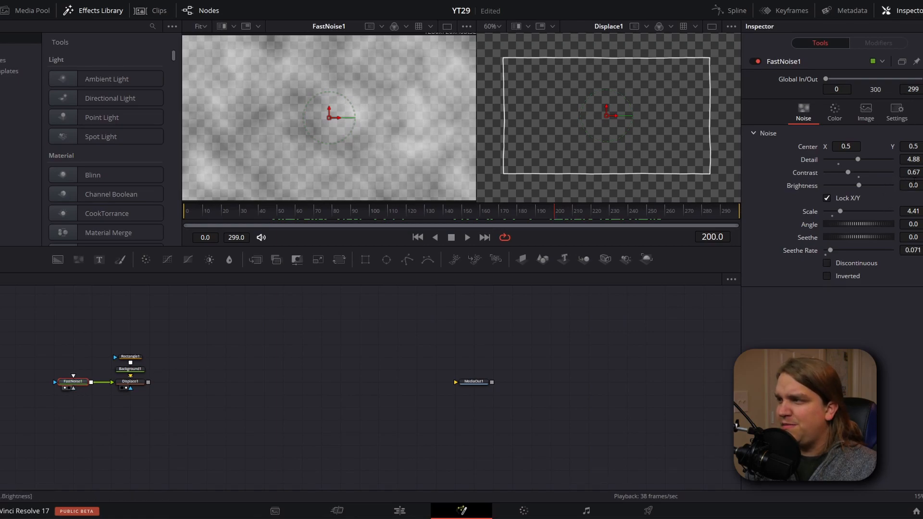
pyautogui.moveTo(860, 185); pyautogui.dragTo(835, 184)
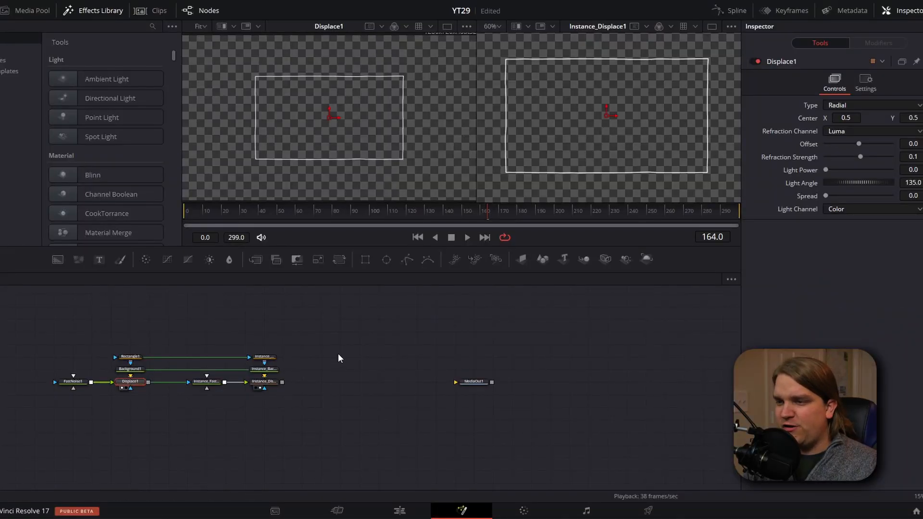
# - Adjust the original rectangle's border and de-instance Border Width on Instance_Rectangle1
pyautogui.click(130, 357)
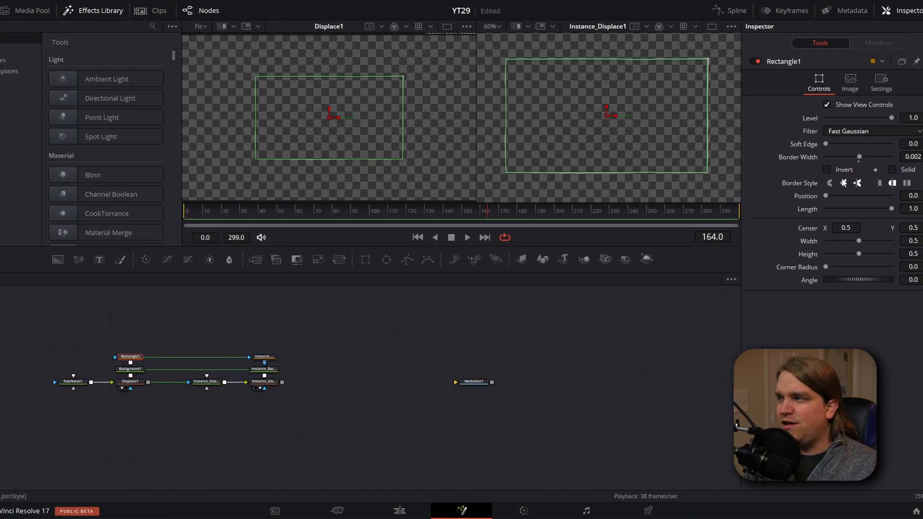
pyautogui.moveTo(860, 157); pyautogui.dragTo(866, 157)
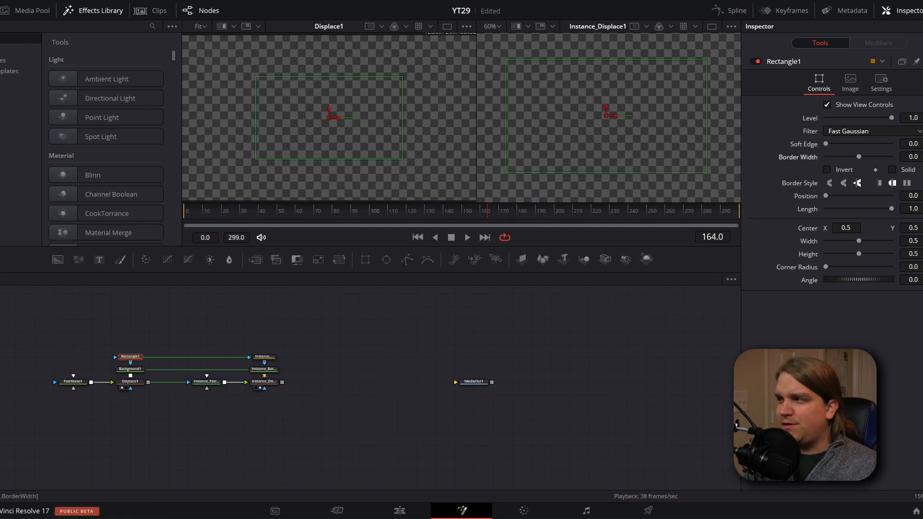
pyautogui.click(263, 357)
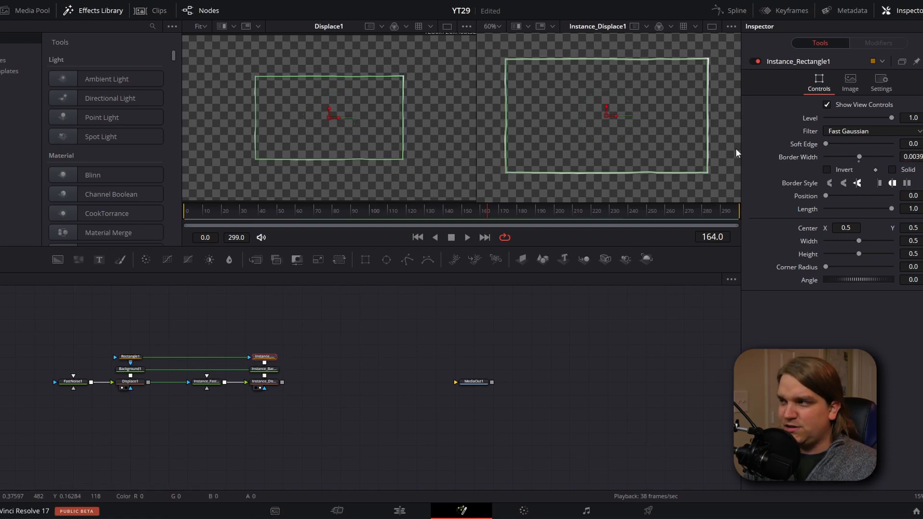
pyautogui.rightClick(801, 157)
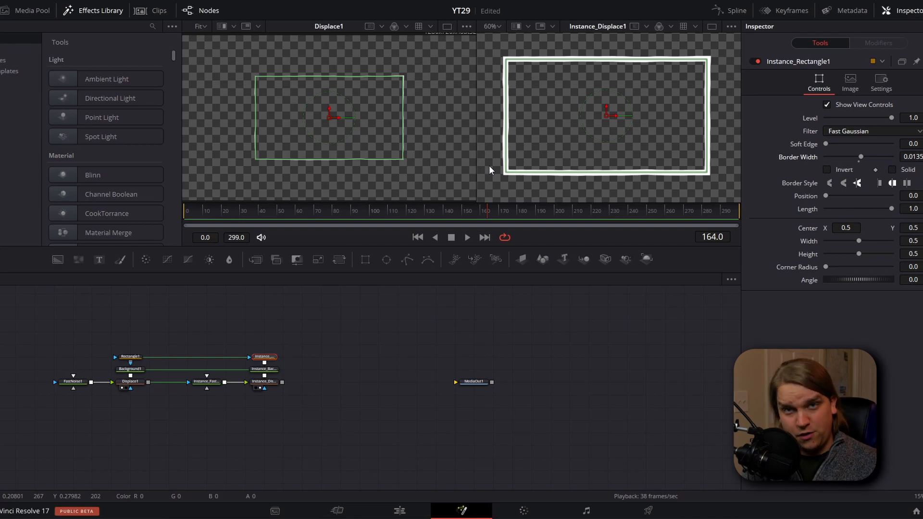
# - De-instance Contrast on Instance_FastNoise1 and raise it to about 2.33
pyautogui.click(74, 382)
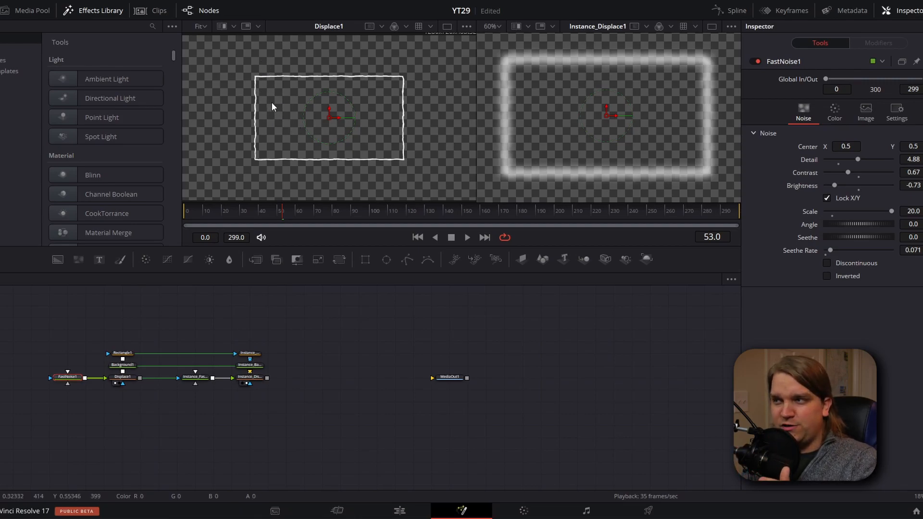
pyautogui.moveTo(552, 74)
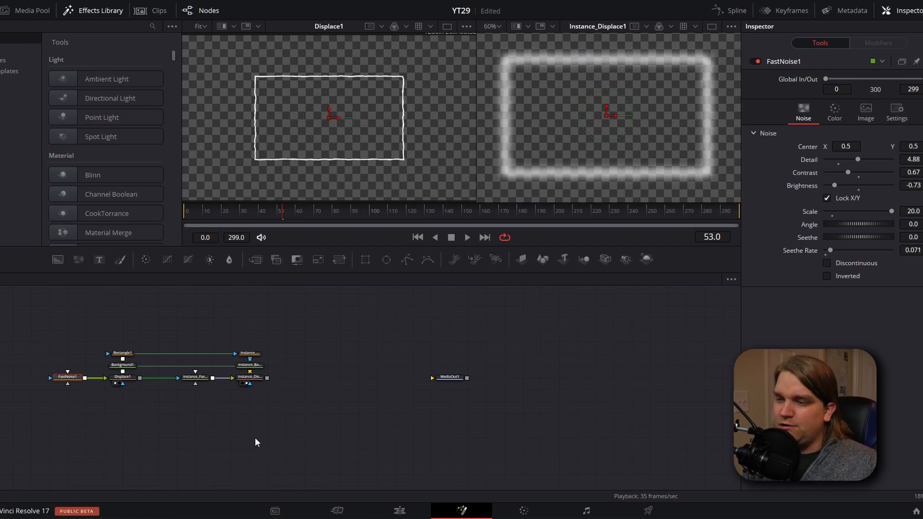
pyautogui.click(195, 377)
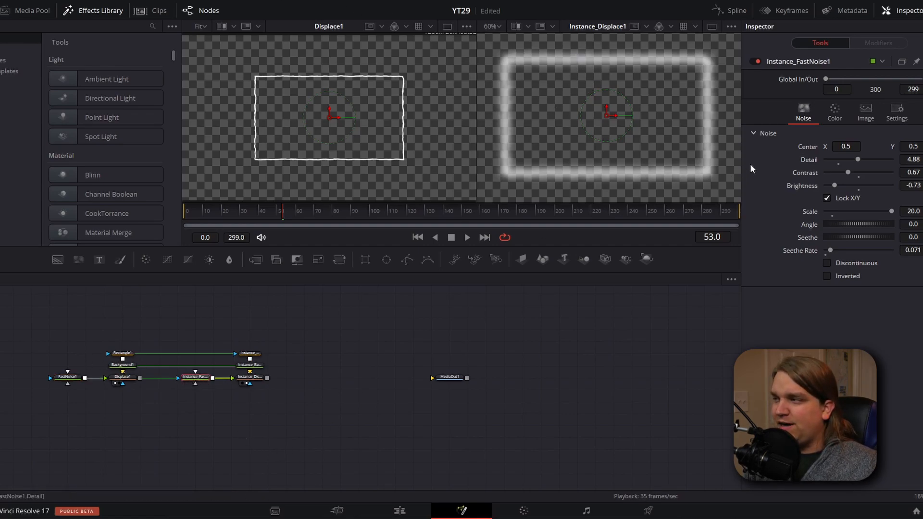
pyautogui.rightClick(807, 172)
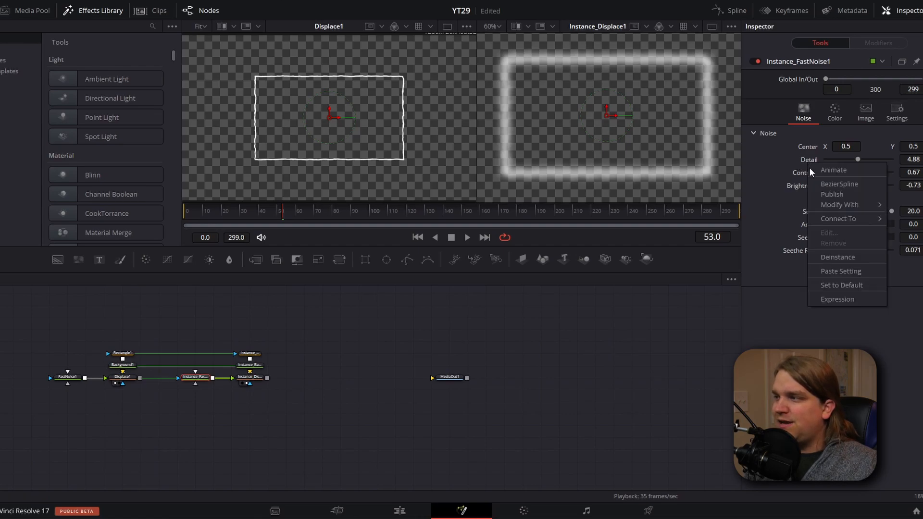
pyautogui.moveTo(840, 215)
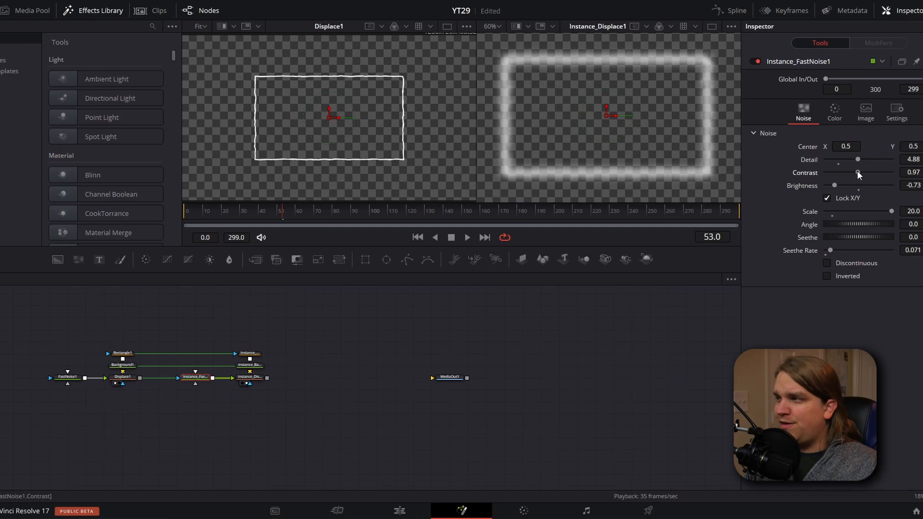
pyautogui.moveTo(859, 172); pyautogui.dragTo(870, 173)
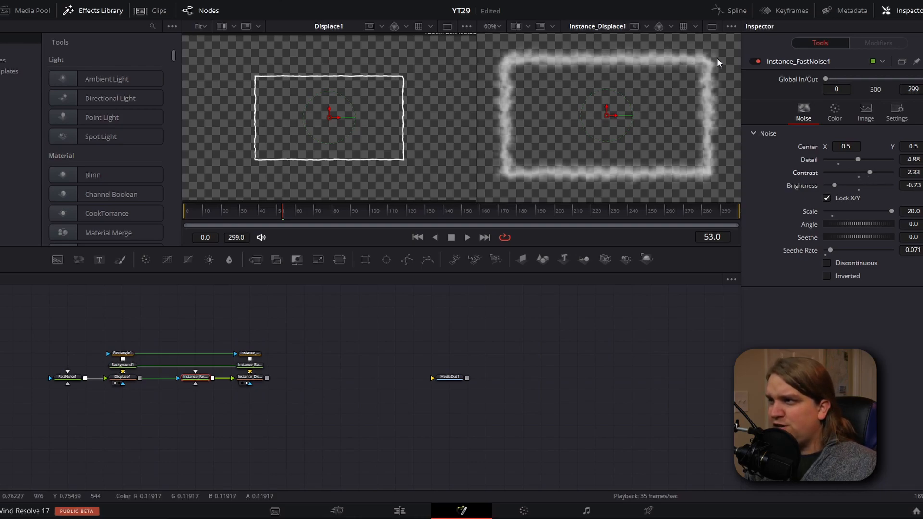
pyautogui.moveTo(740, 129)
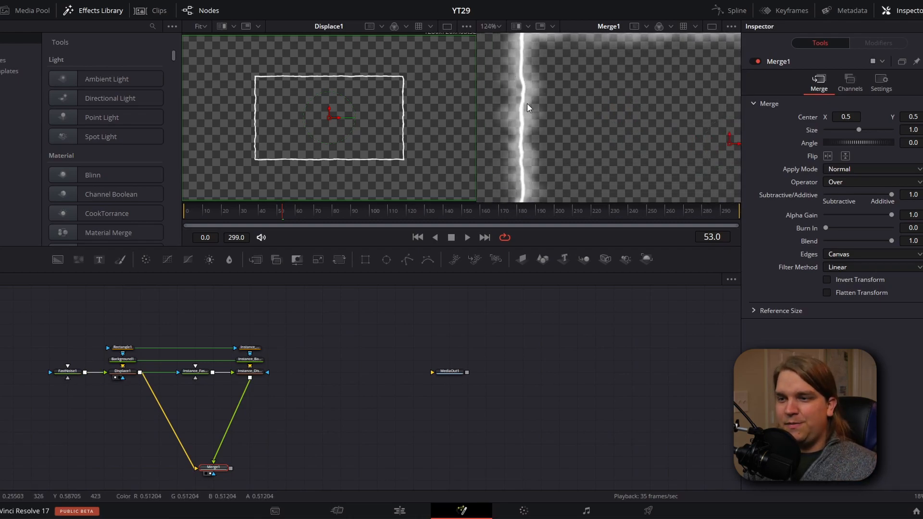
pyautogui.moveTo(503, 143)
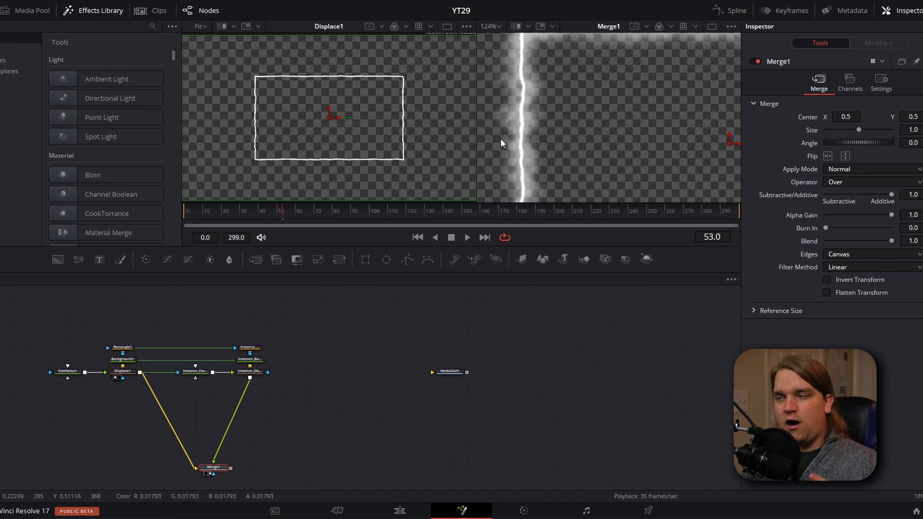
# - Select the FastNoise1 node for editing
pyautogui.click(67, 371)
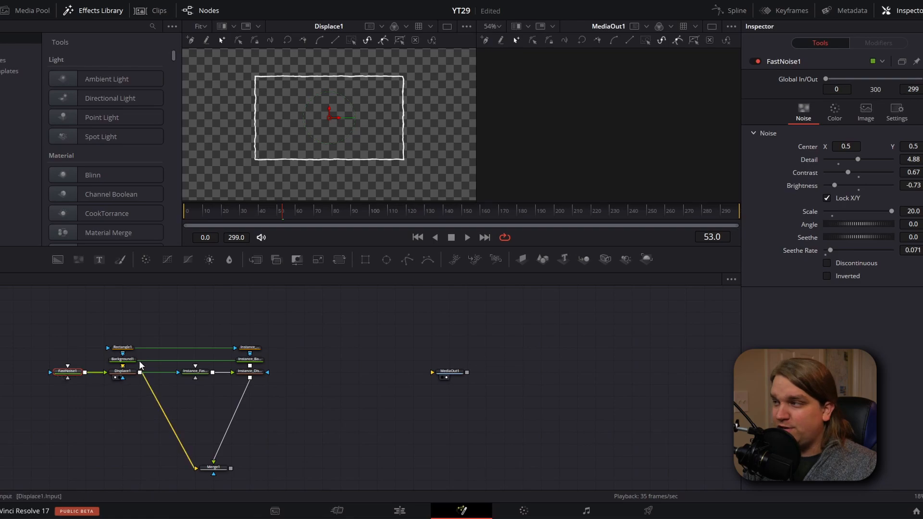
# - Attach an XY Path modifier to FastNoise1 Center with the Y expression time/5
pyautogui.rightClick(846, 146)
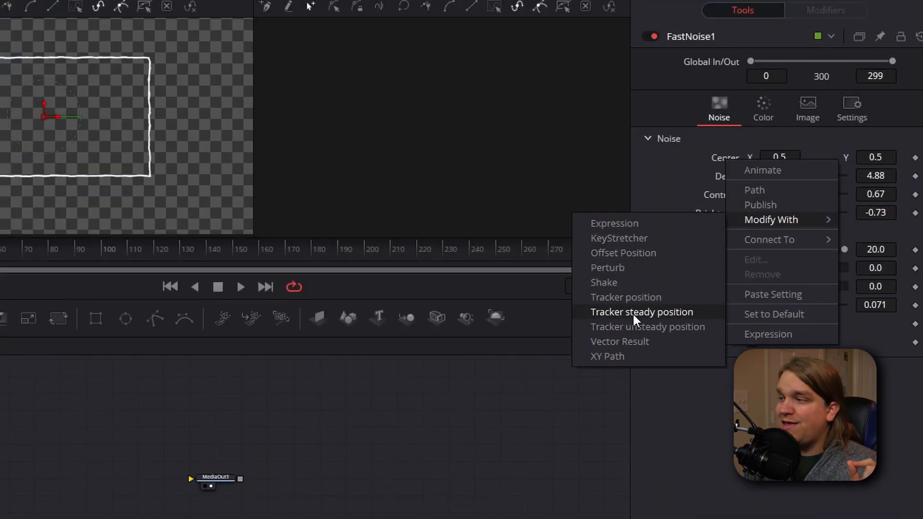
pyautogui.click(642, 312)
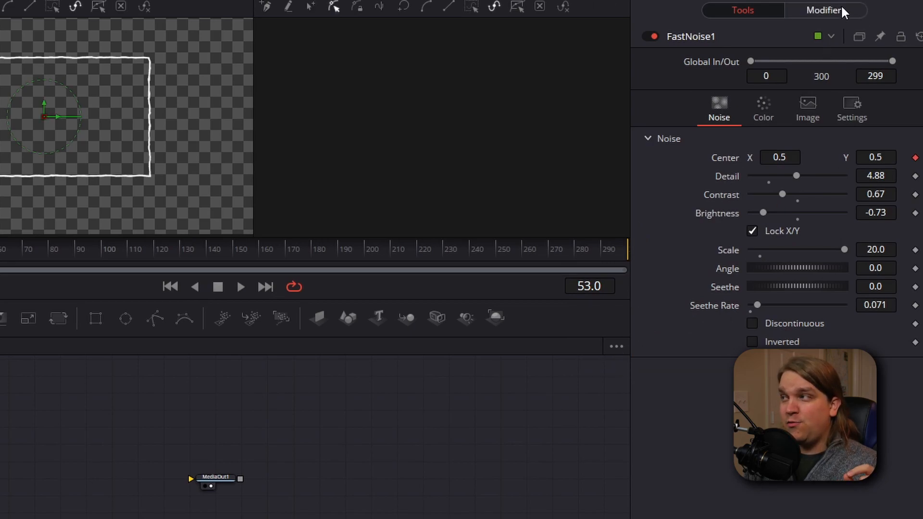
pyautogui.click(823, 10)
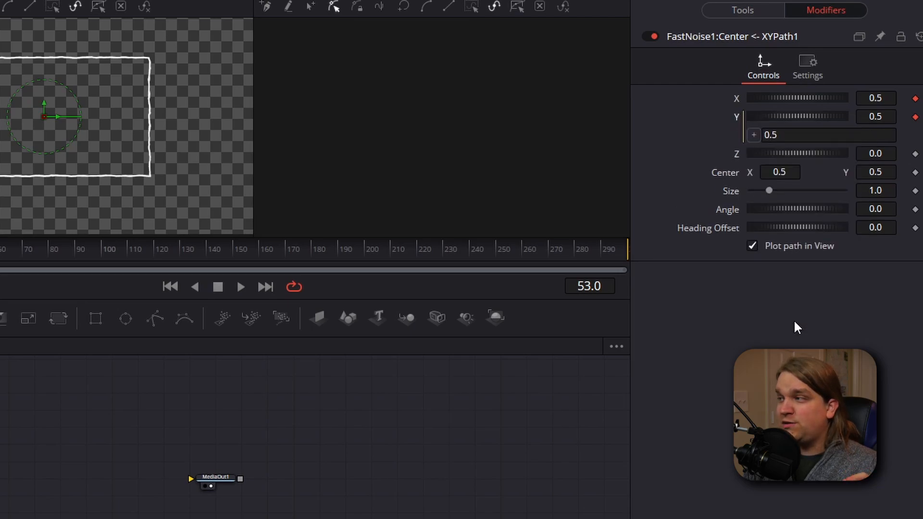
pyautogui.click(827, 135)
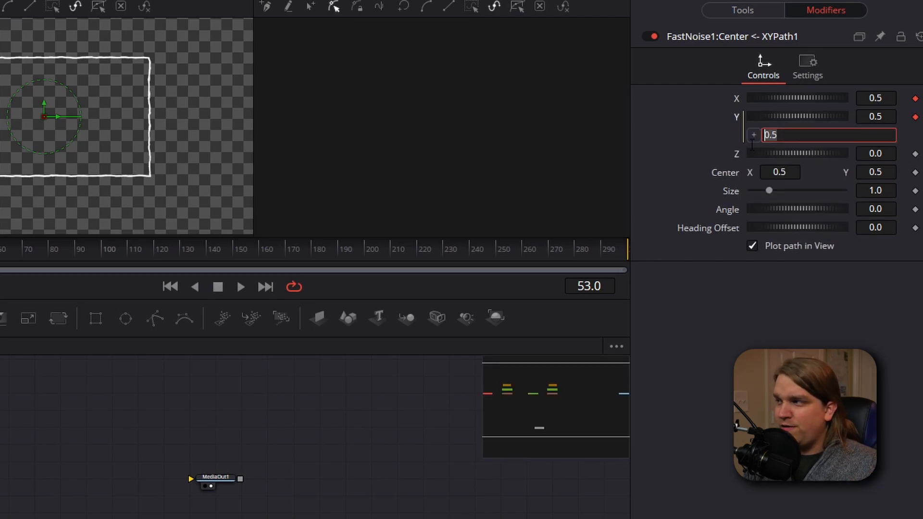
pyautogui.write('time')
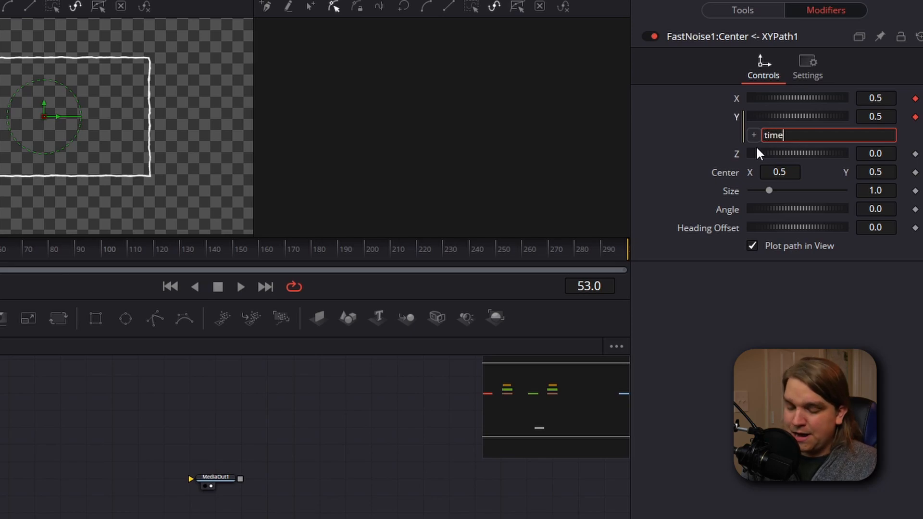
pyautogui.write('/5')
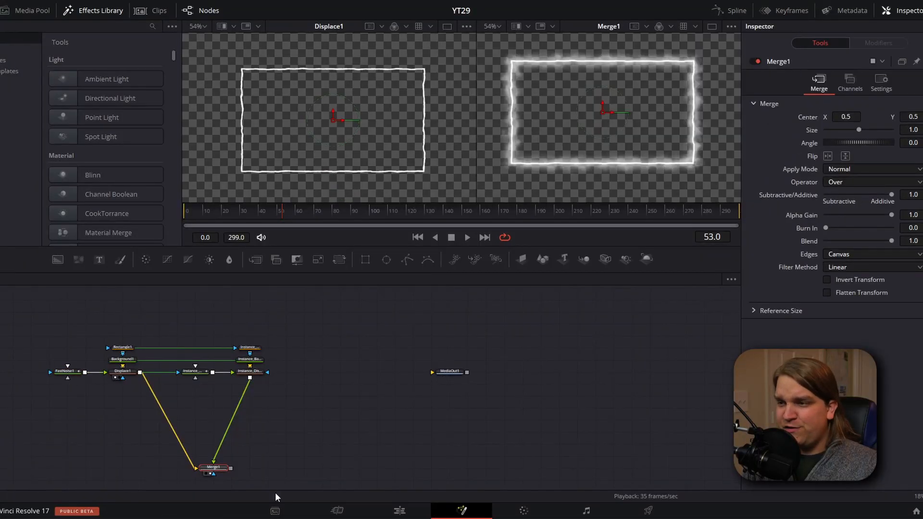
pyautogui.click(197, 211)
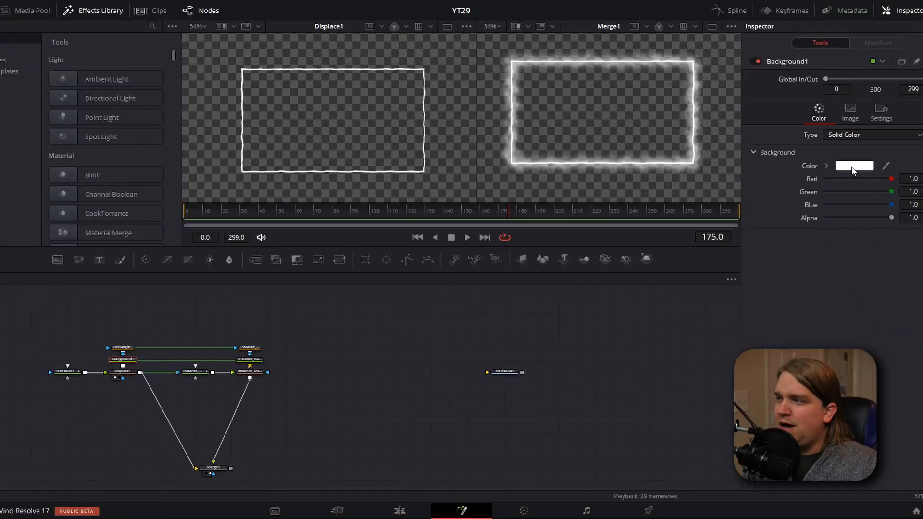
# - Set the Background1 colour to a deep red-orange
pyautogui.click(855, 165)
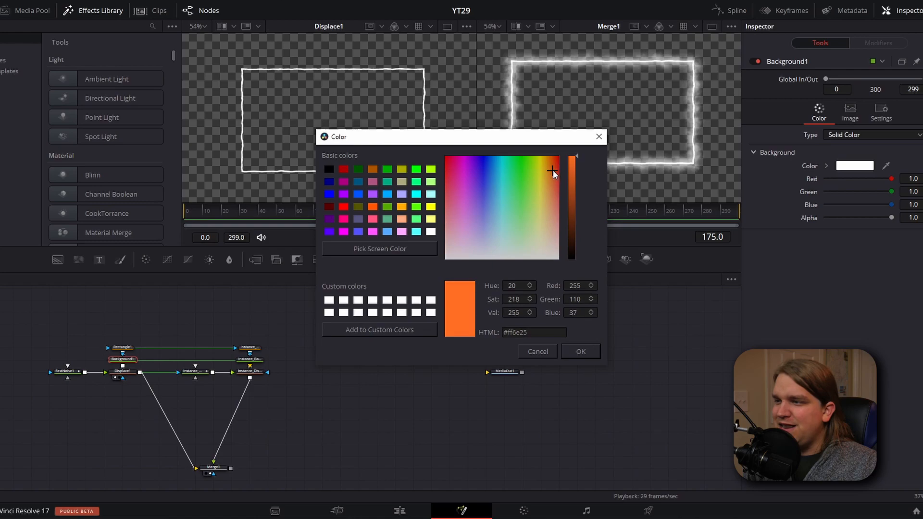
pyautogui.click(554, 161)
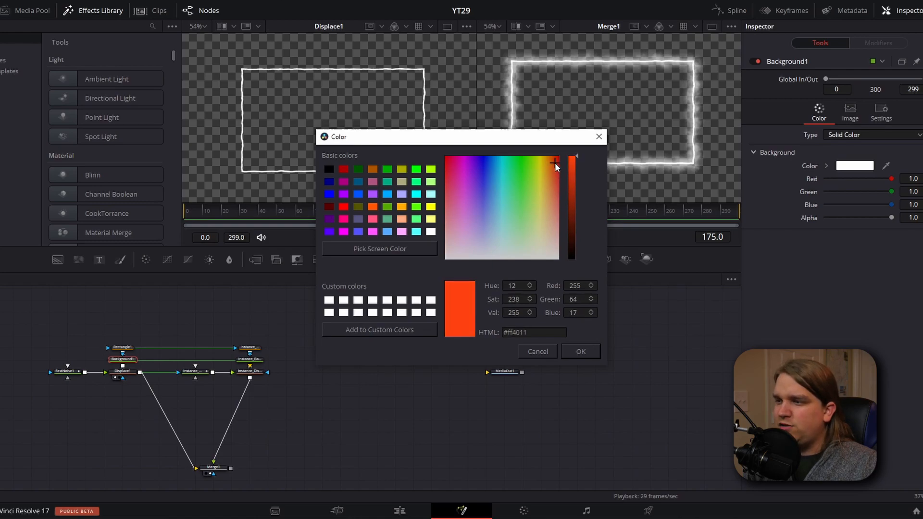
pyautogui.click(580, 352)
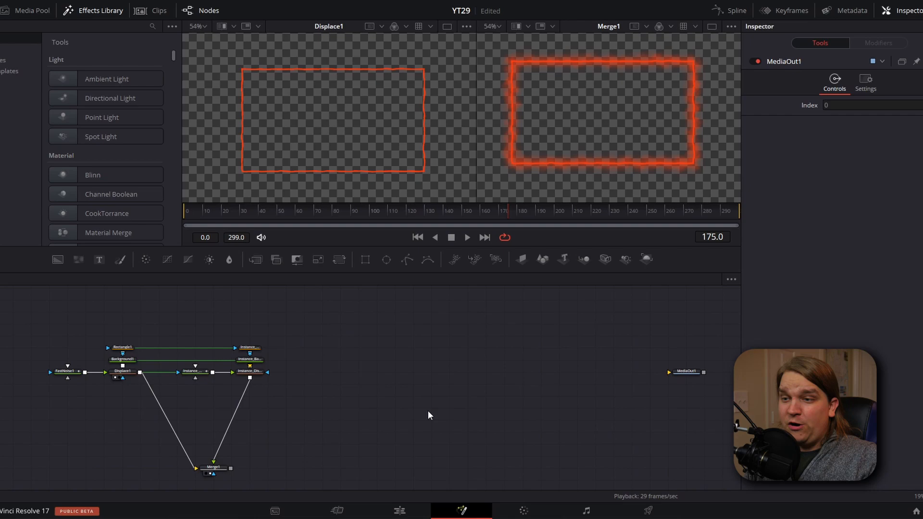
pyautogui.moveTo(135, 318)
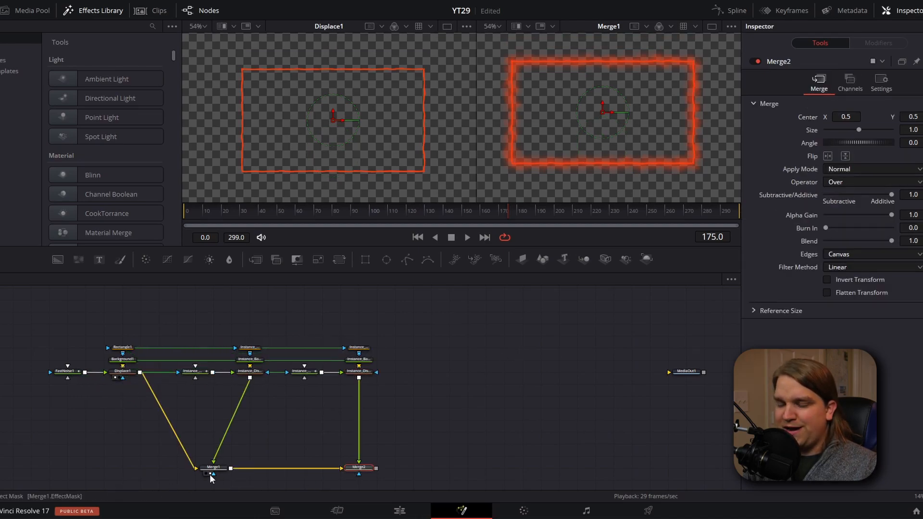
# - Inspect the third instanced layer and de-instance its FastNoise settings
pyautogui.click(358, 371)
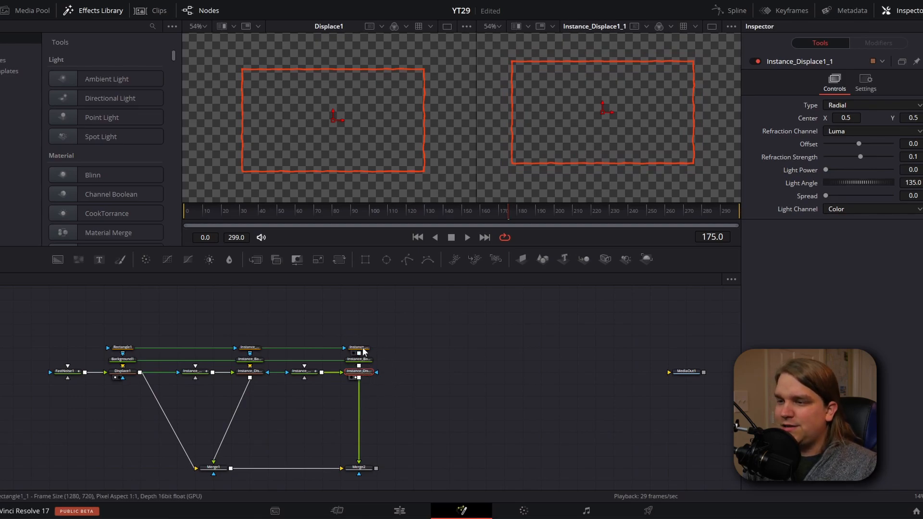
pyautogui.click(357, 348)
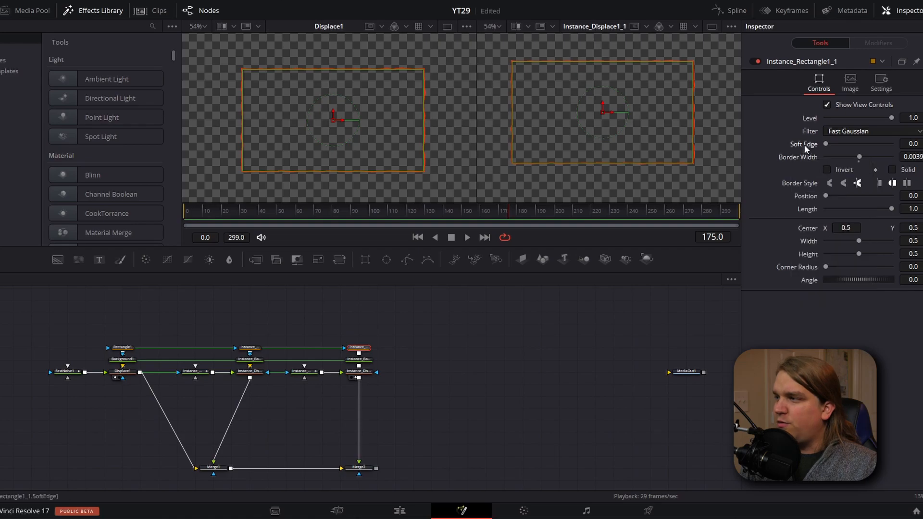
pyautogui.click(301, 371)
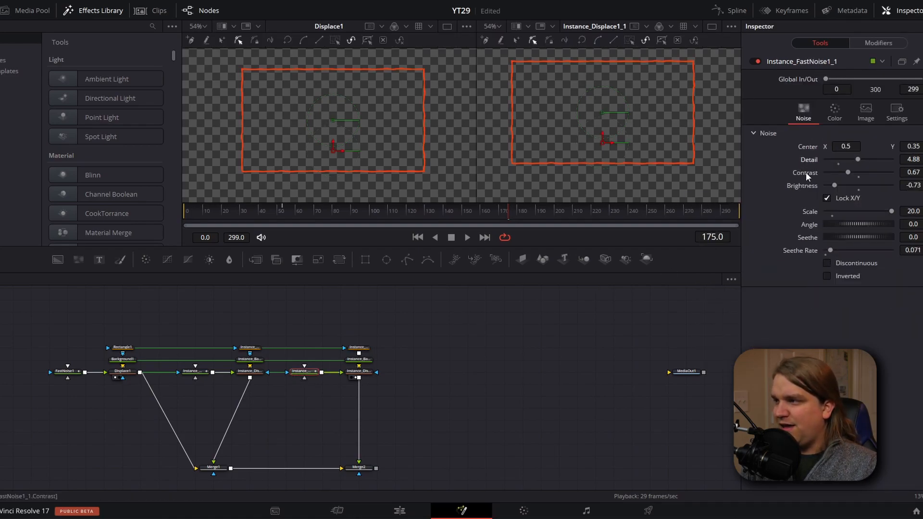
pyautogui.rightClick(805, 173)
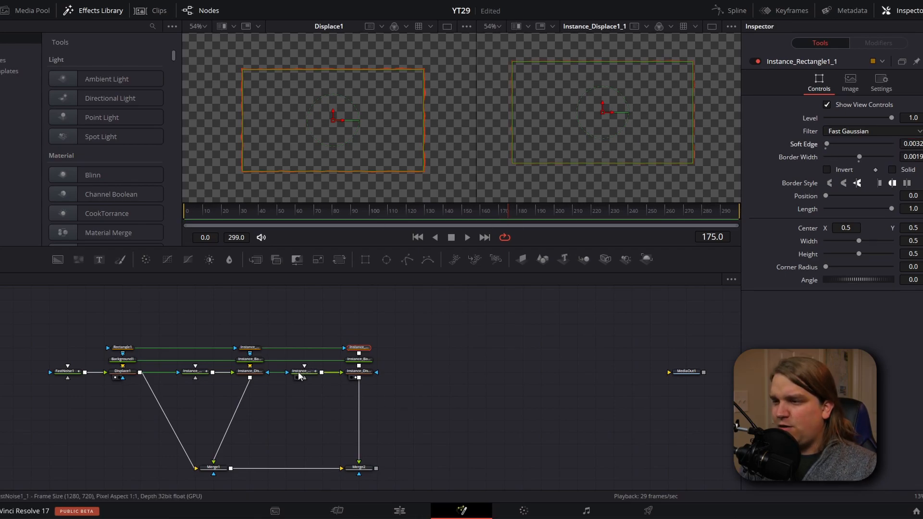
pyautogui.click(303, 371)
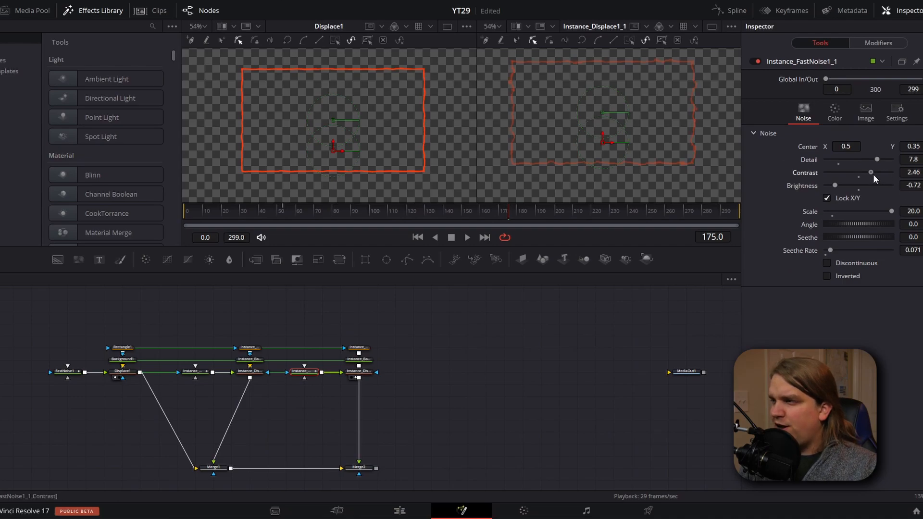
# - Soften the third copy's rectangle edge and view the combined Merge2 result
pyautogui.click(357, 347)
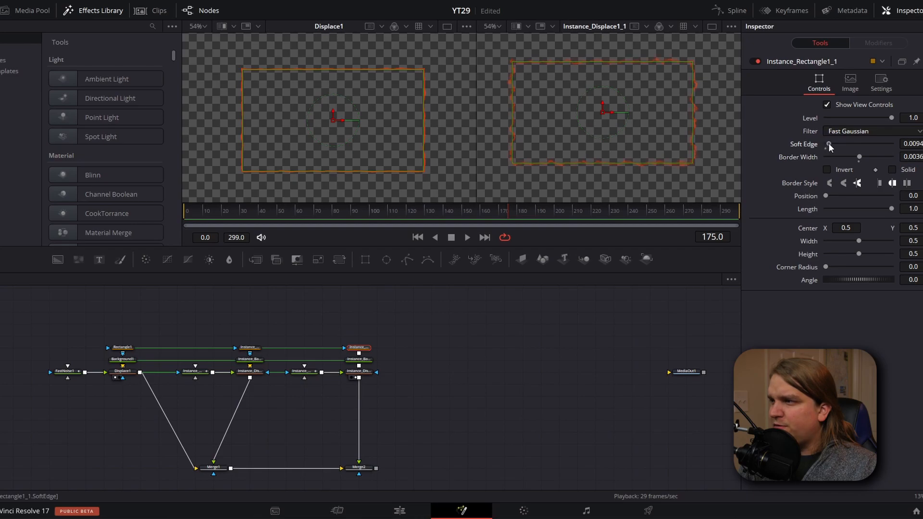
pyautogui.moveTo(828, 143); pyautogui.dragTo(835, 144)
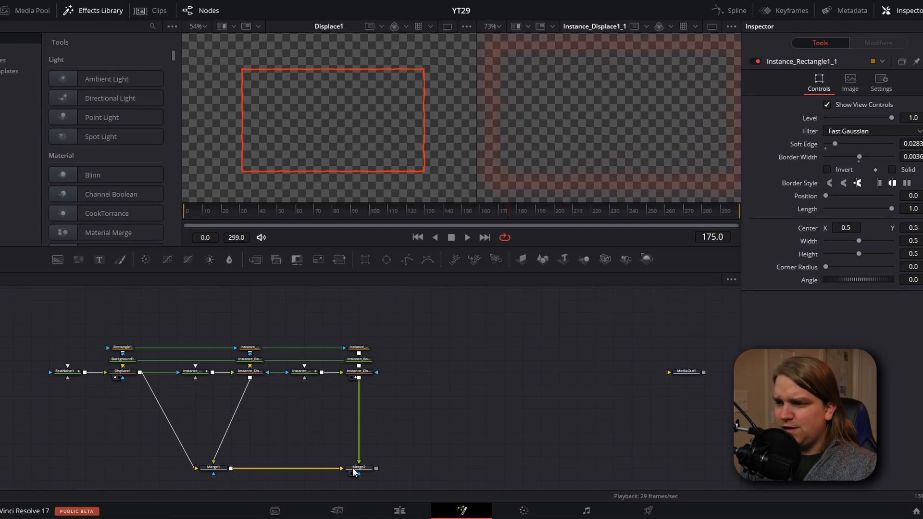
pyautogui.click(359, 467)
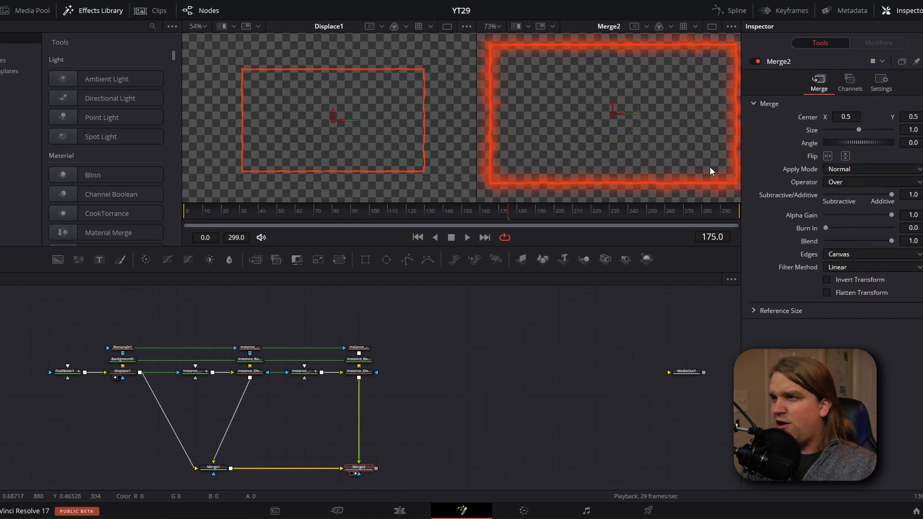
# - Select a node in the Fusion node graph for the fourth instanced layer
pyautogui.click(357, 372)
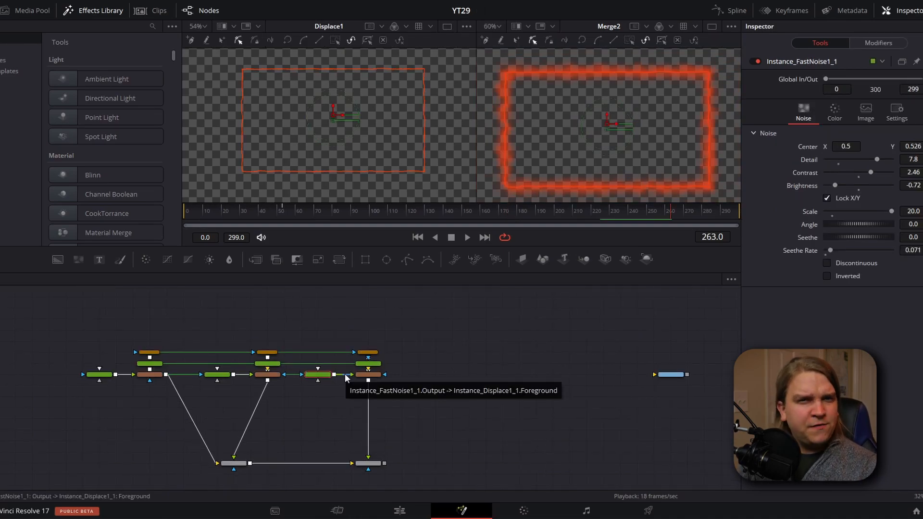
pyautogui.moveTo(393, 360)
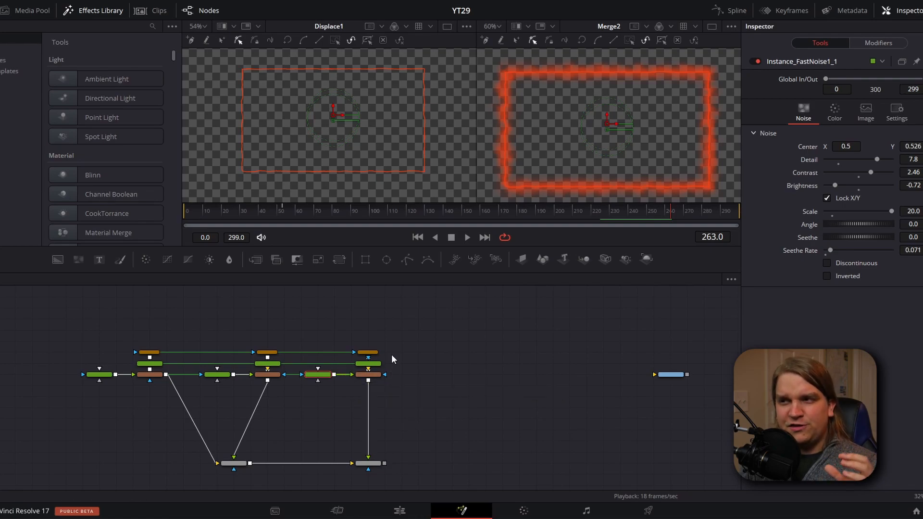
pyautogui.moveTo(282, 139)
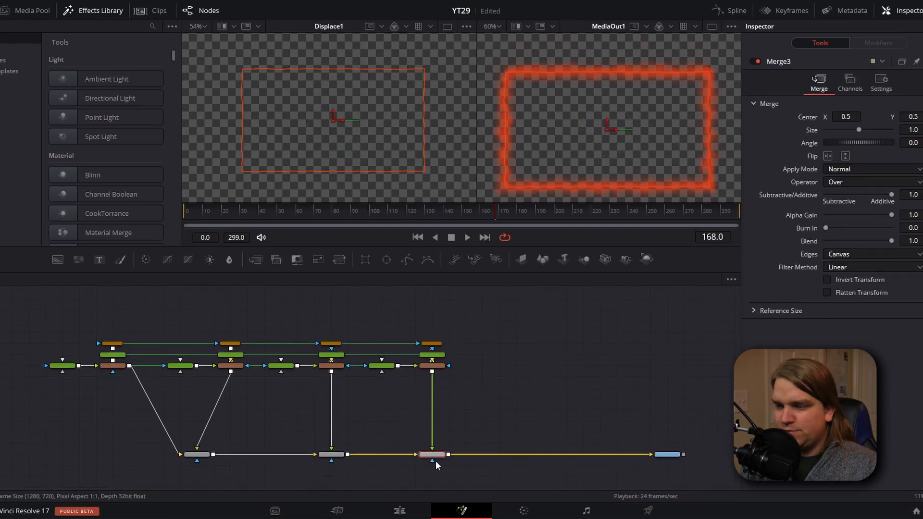
# - Inspect the new Merge and deinstance the rectangle Border Width and noise Detail
pyautogui.click(430, 454)
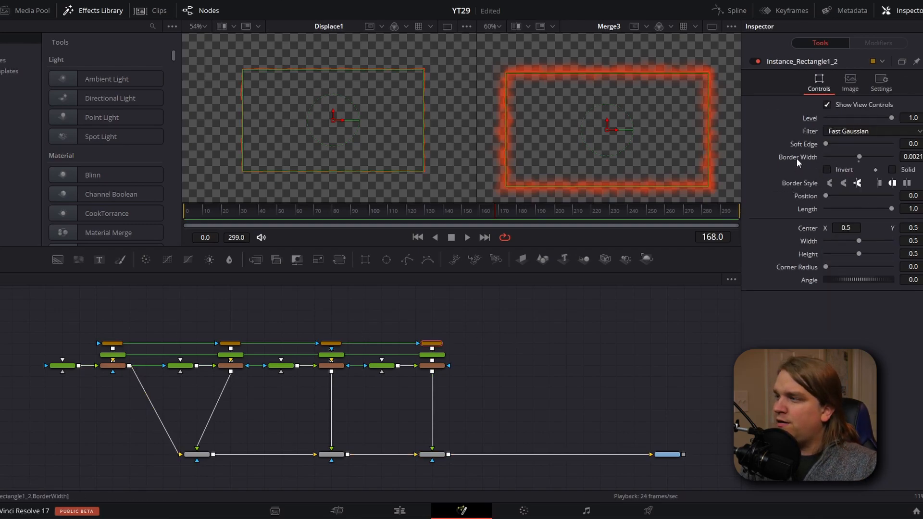
pyautogui.rightClick(798, 157)
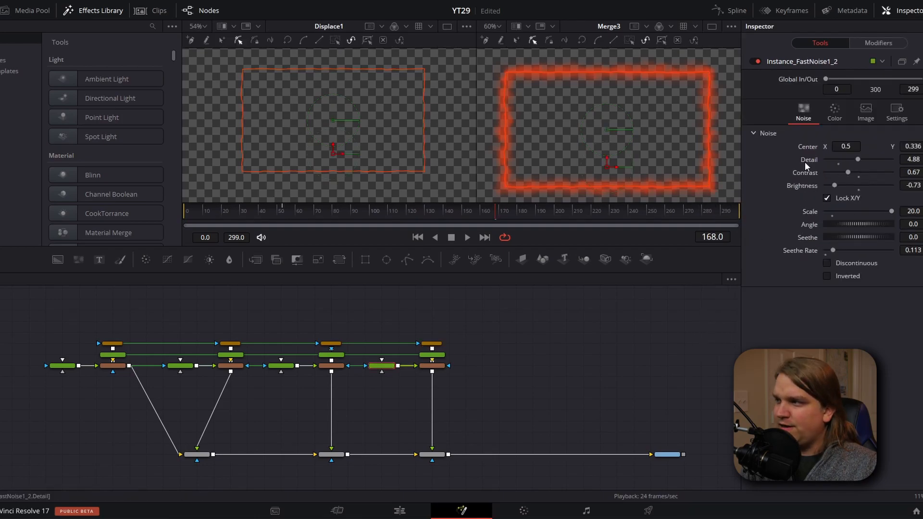
pyautogui.rightClick(805, 165)
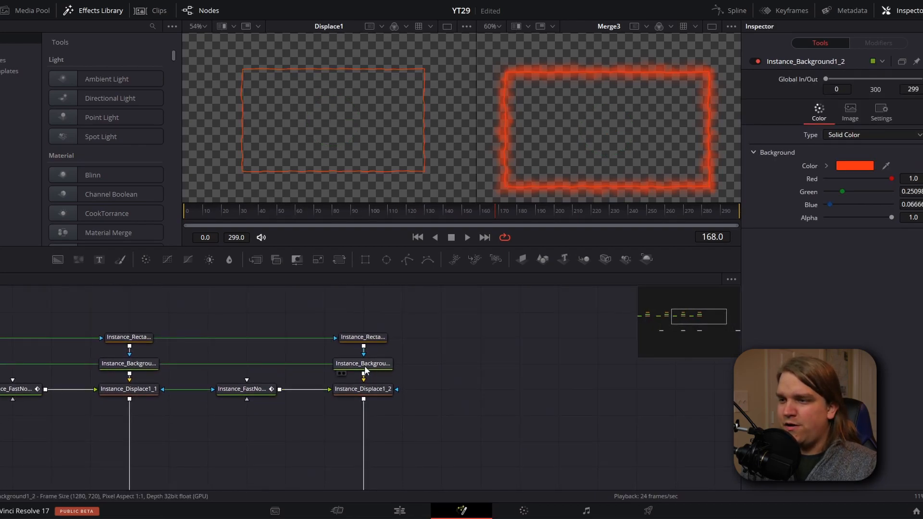
# - Deinstance the new layer's background color and set it to golden yellow #ffbd15
pyautogui.click(363, 364)
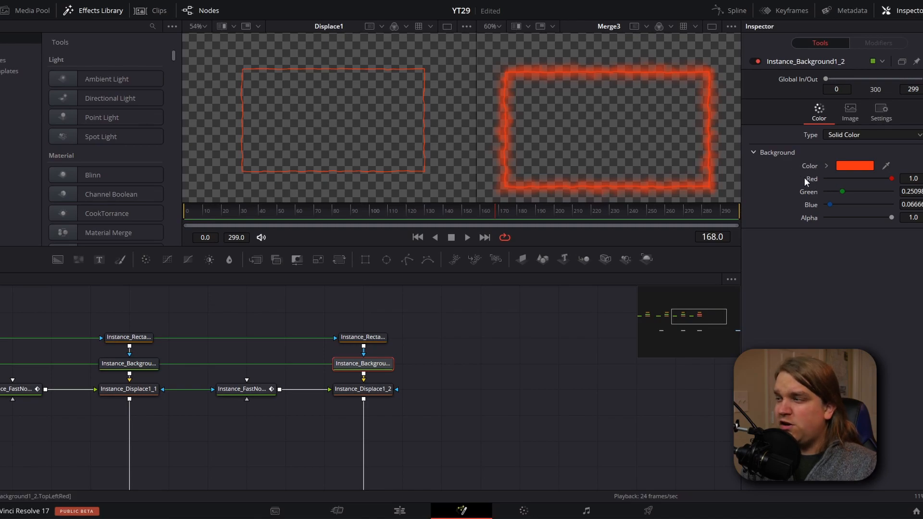
pyautogui.rightClick(807, 180)
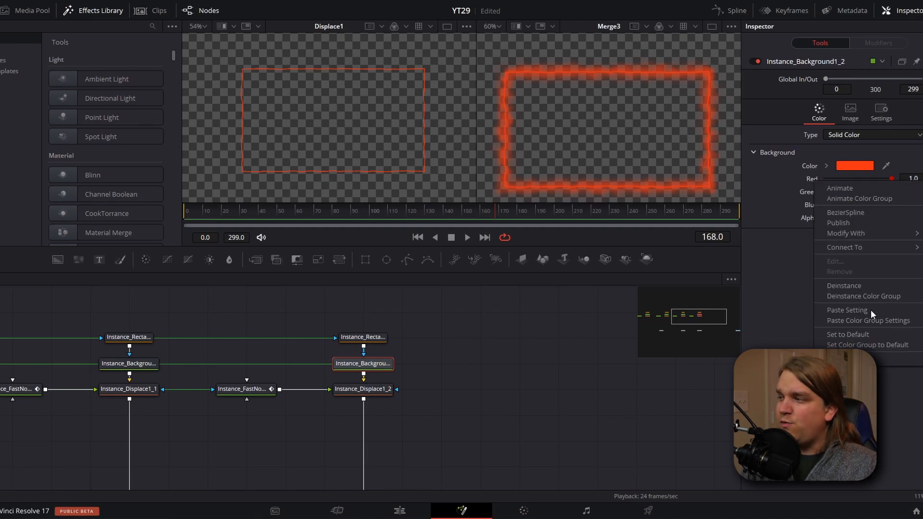
pyautogui.moveTo(858, 296)
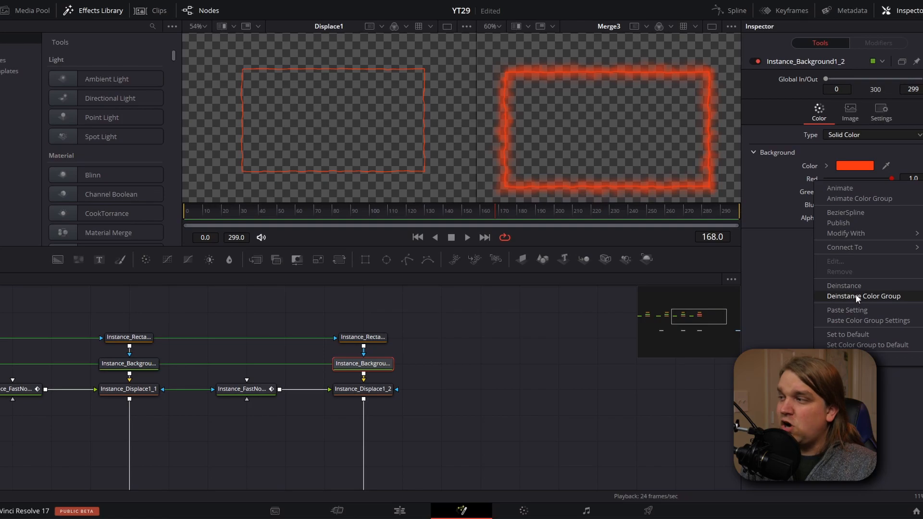
pyautogui.click(863, 296)
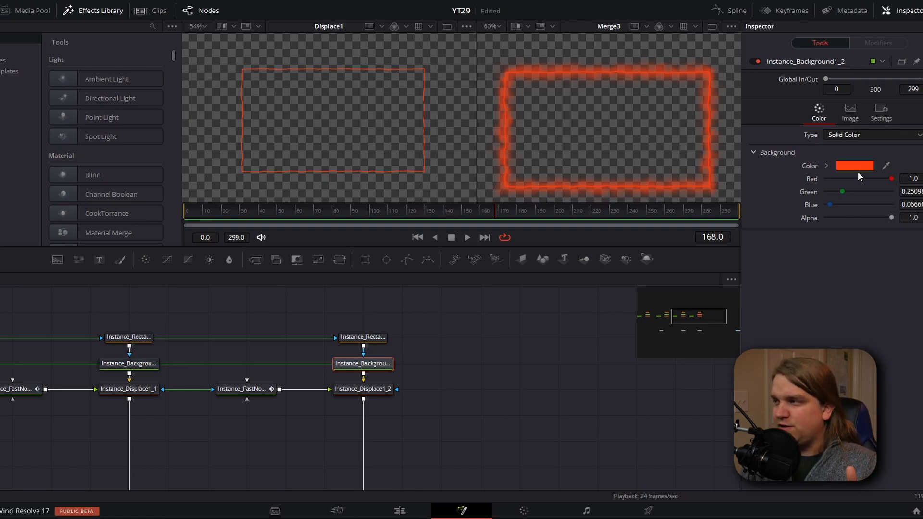
pyautogui.click(855, 165)
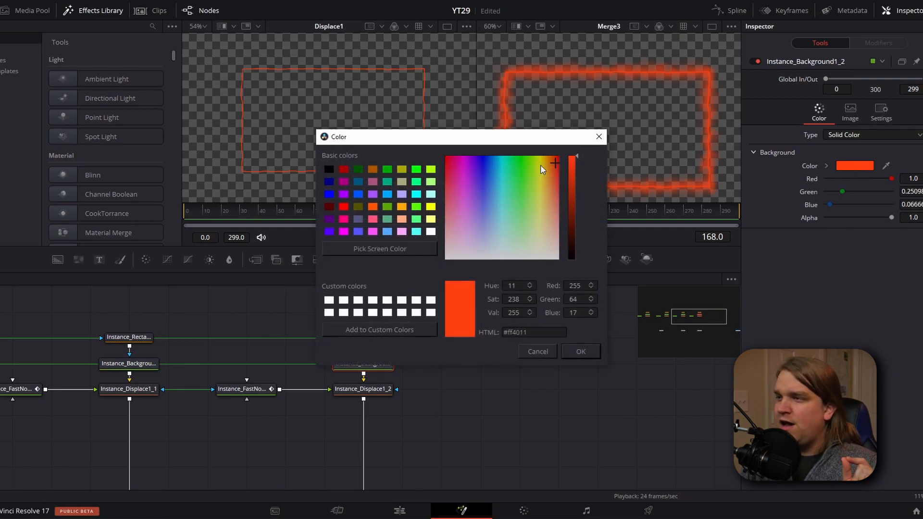
pyautogui.click(547, 166)
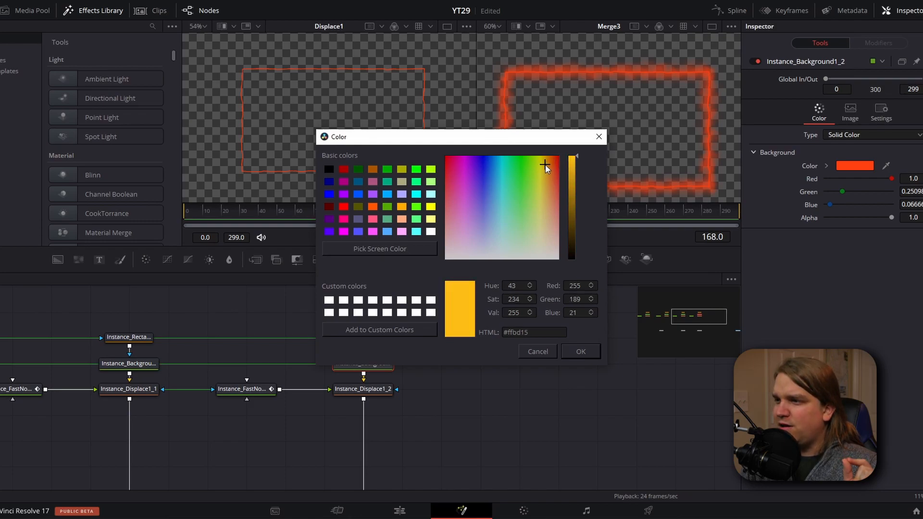
pyautogui.click(580, 352)
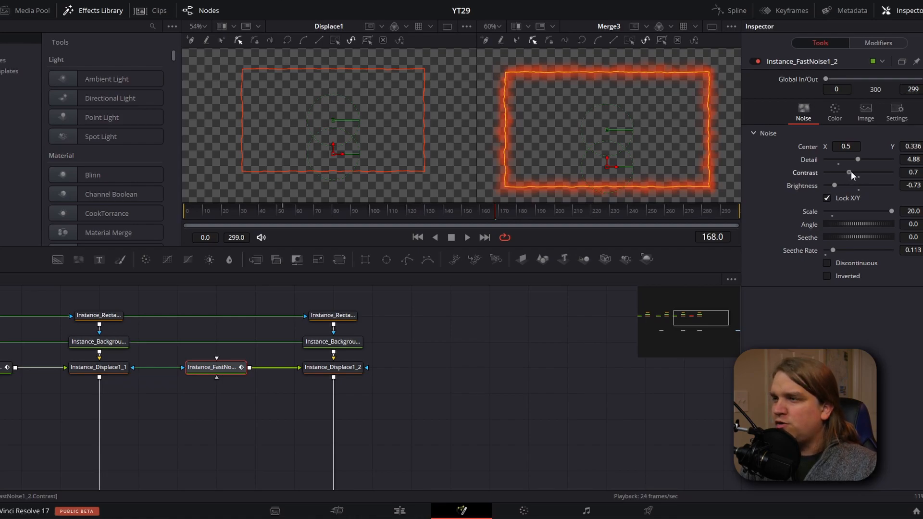
# - Raise and fine-tune the new layer's FastNoise contrast for a sharper edge
pyautogui.moveTo(851, 173); pyautogui.dragTo(865, 173)
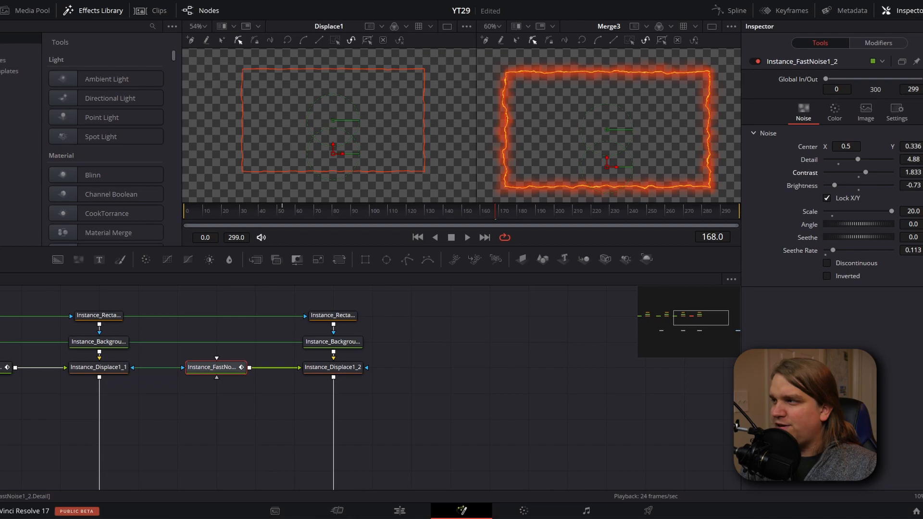
pyautogui.moveTo(858, 160); pyautogui.dragTo(892, 159)
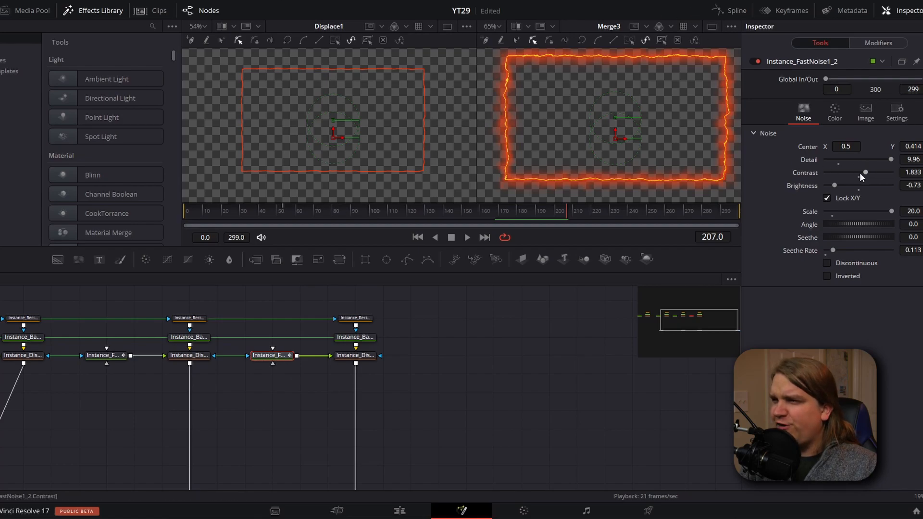
pyautogui.moveTo(866, 172); pyautogui.dragTo(864, 172)
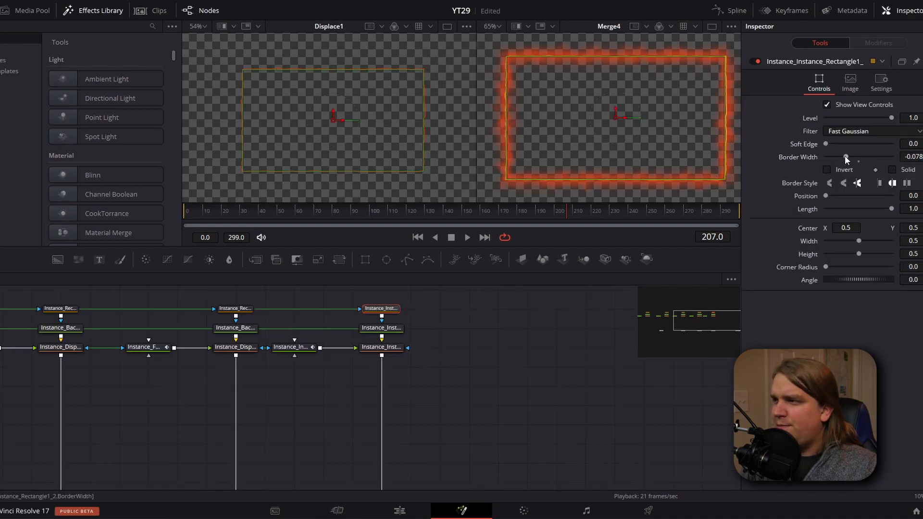
# - Adjust the new rectangle's border width and widen its soft edge into a glow
pyautogui.moveTo(827, 144); pyautogui.dragTo(833, 144)
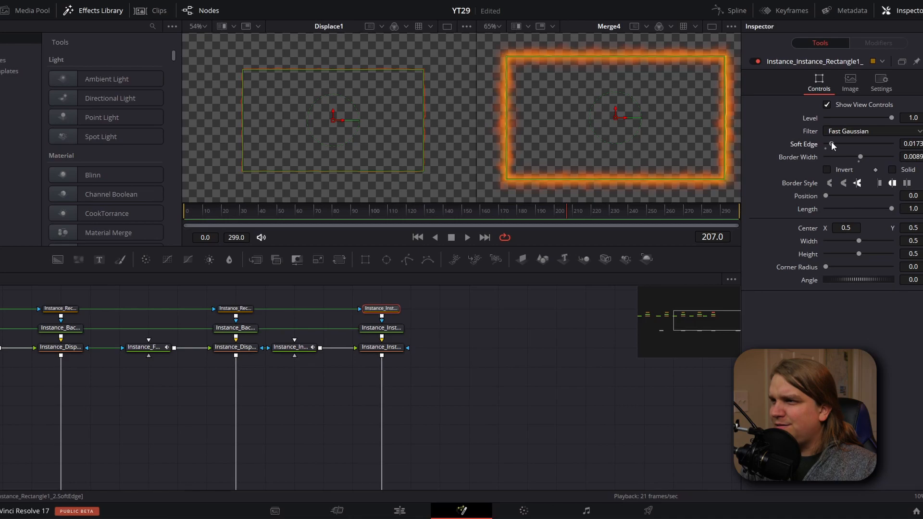
pyautogui.click(293, 348)
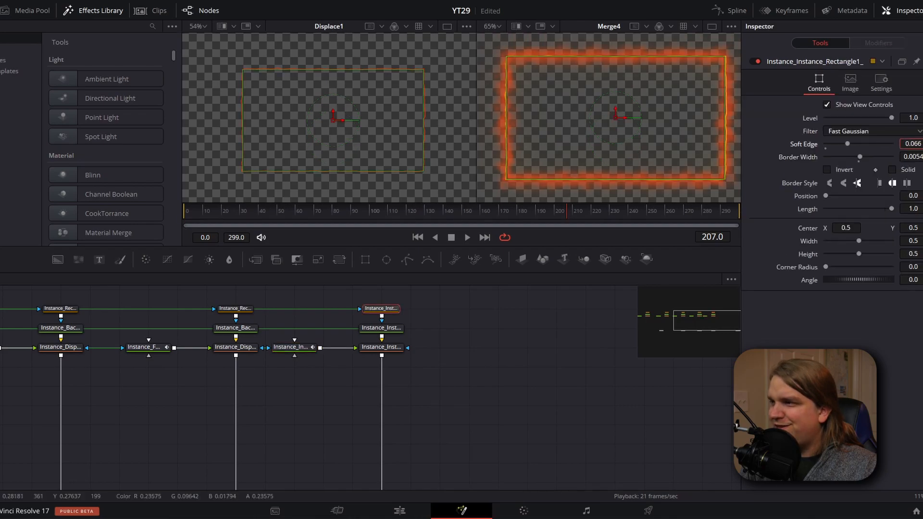
pyautogui.moveTo(848, 144); pyautogui.dragTo(827, 144)
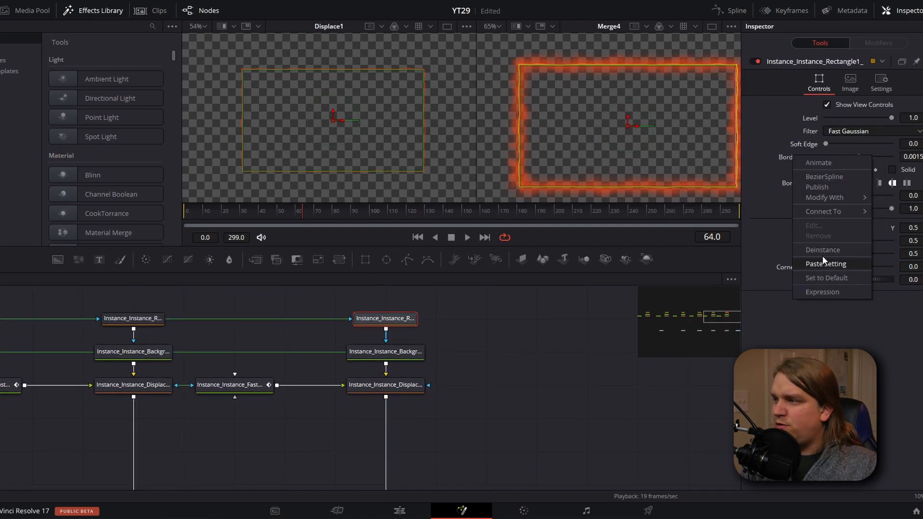
# - Deinstance the new layer's border width and select its noise node for editing
pyautogui.click(231, 384)
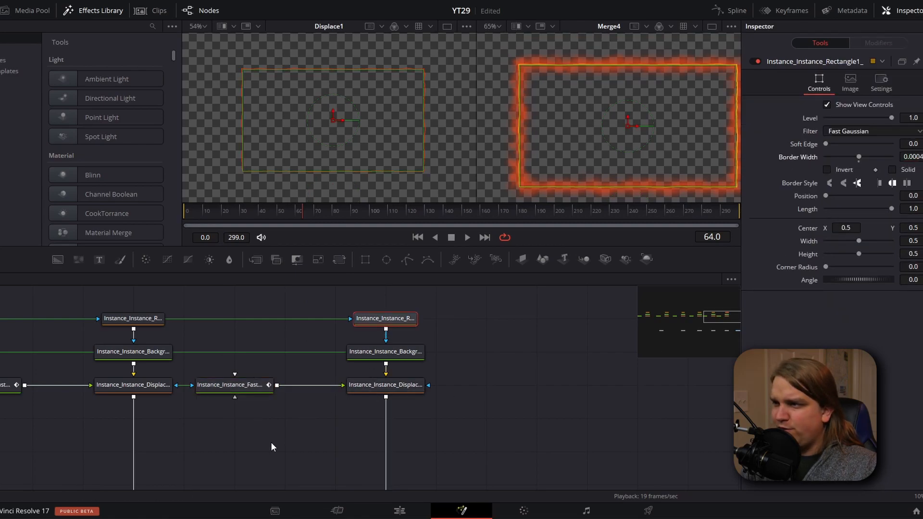
pyautogui.click(229, 384)
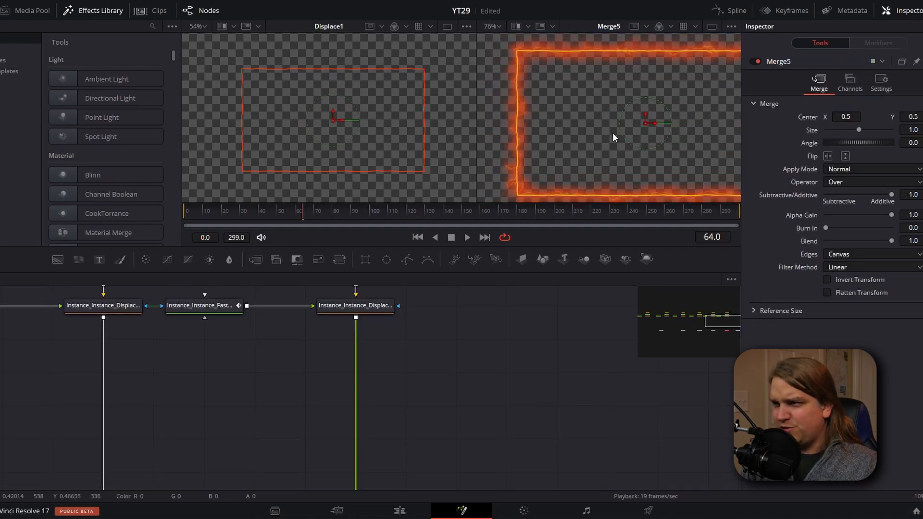
pyautogui.moveTo(642, 152)
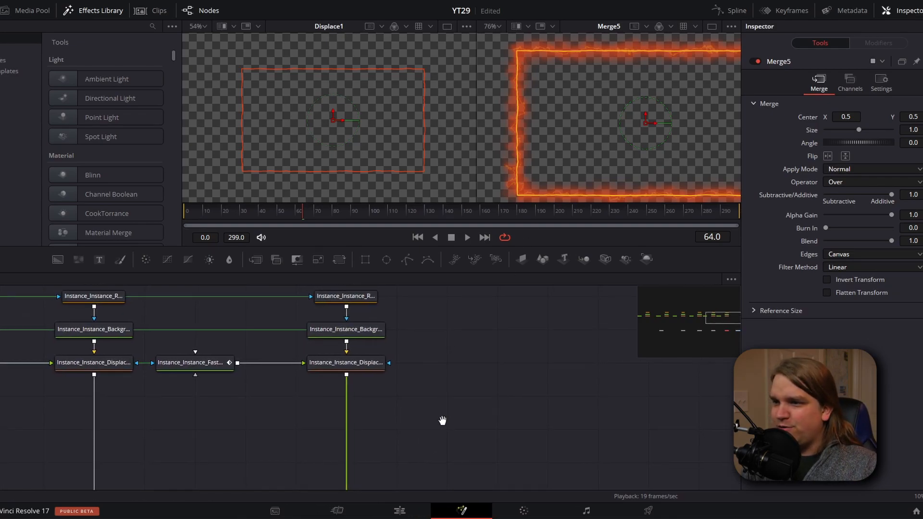
pyautogui.click(189, 362)
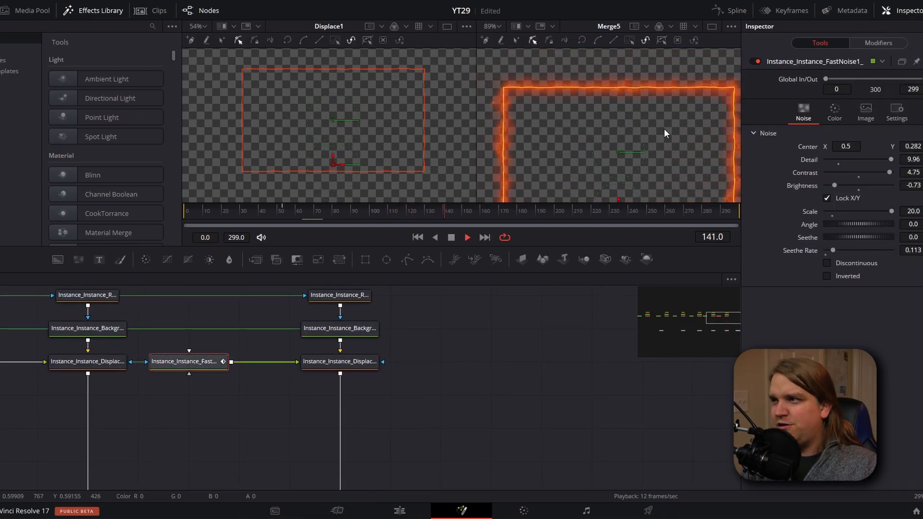